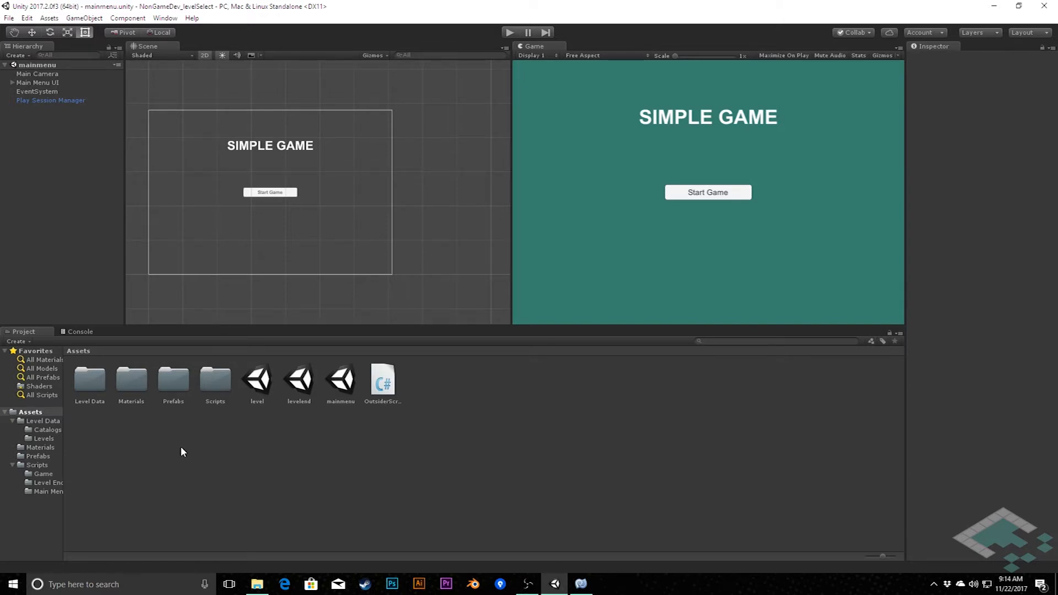
{"action": "mouse_move", "coordinate": [235, 426]}
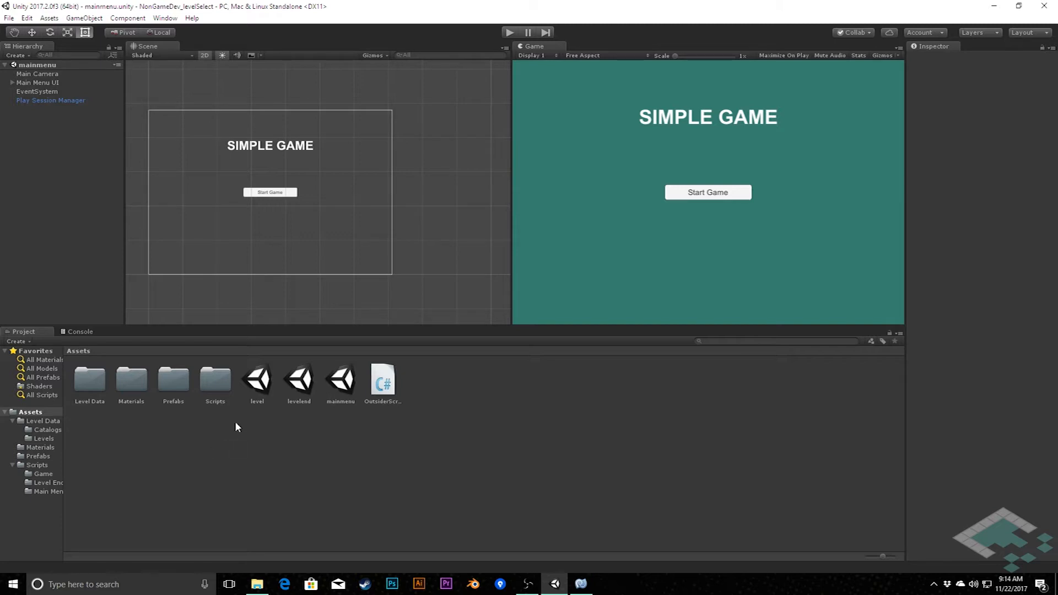
{"action": "mouse_move", "coordinate": [383, 199]}
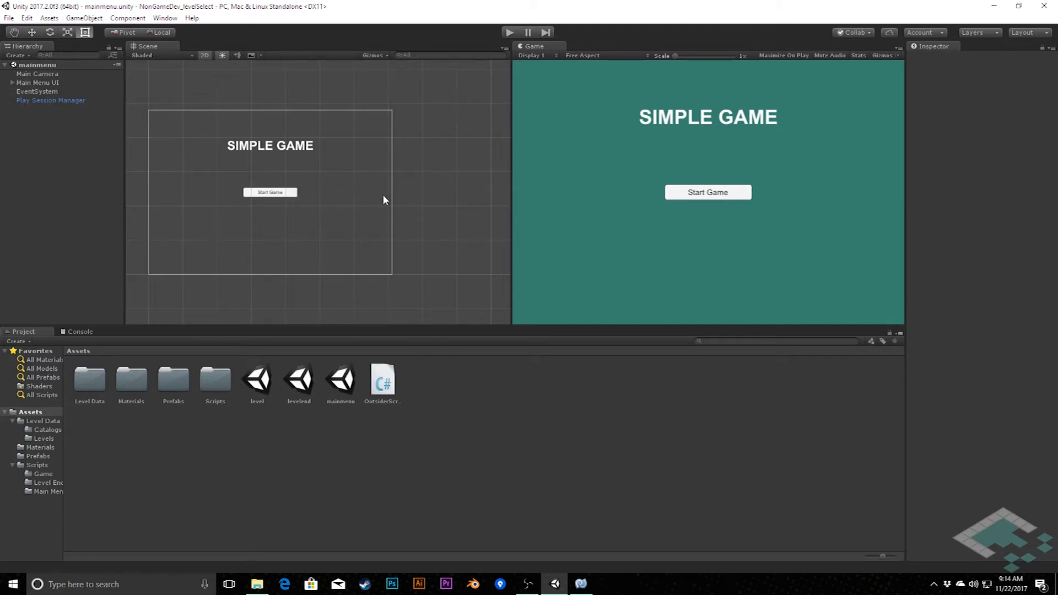
{"action": "mouse_move", "coordinate": [322, 391]}
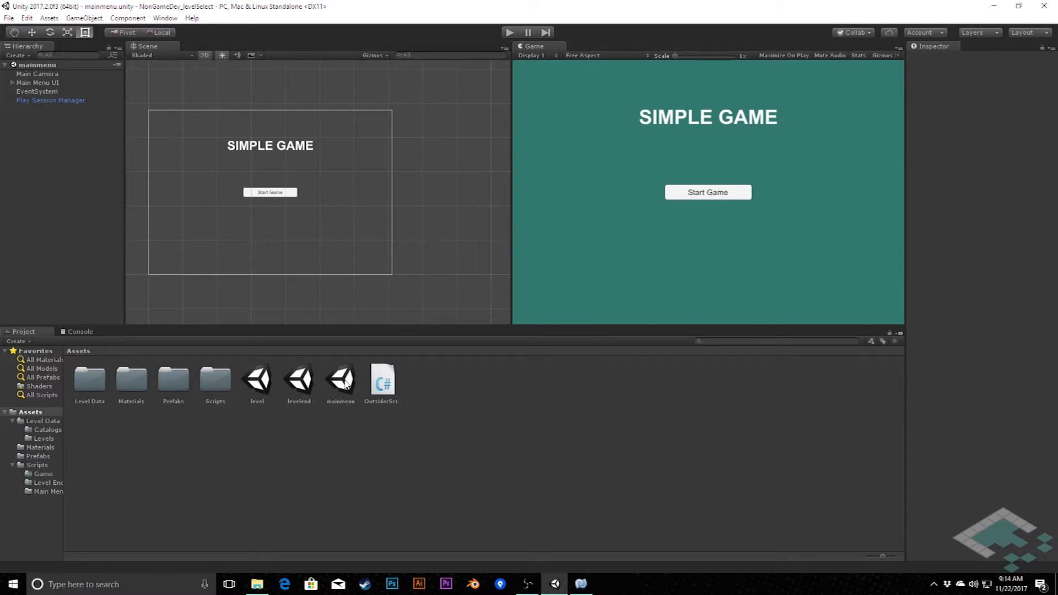
{"action": "mouse_move", "coordinate": [343, 386]}
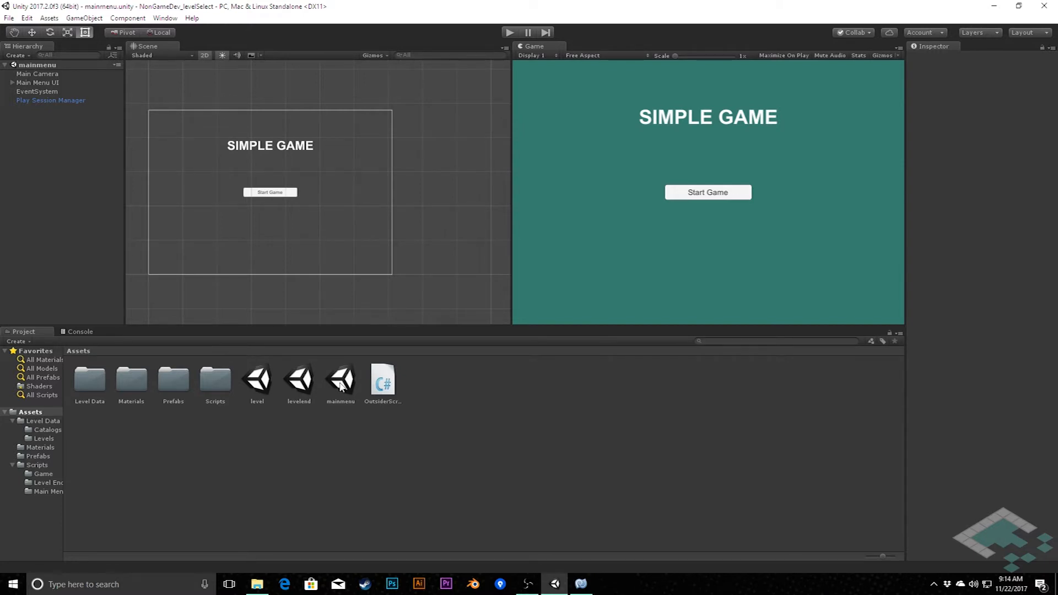
Duplicate the mainmenu scene asset and name the copy levelselectmenu.
{"action": "left_click", "coordinate": [340, 378]}
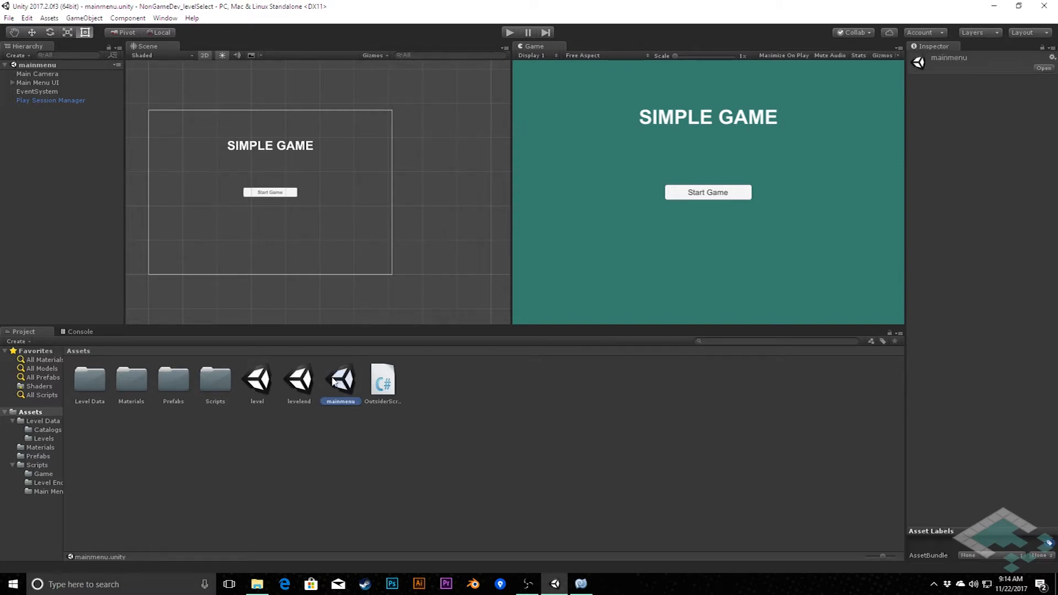
{"action": "key", "text": "ctrl+d"}
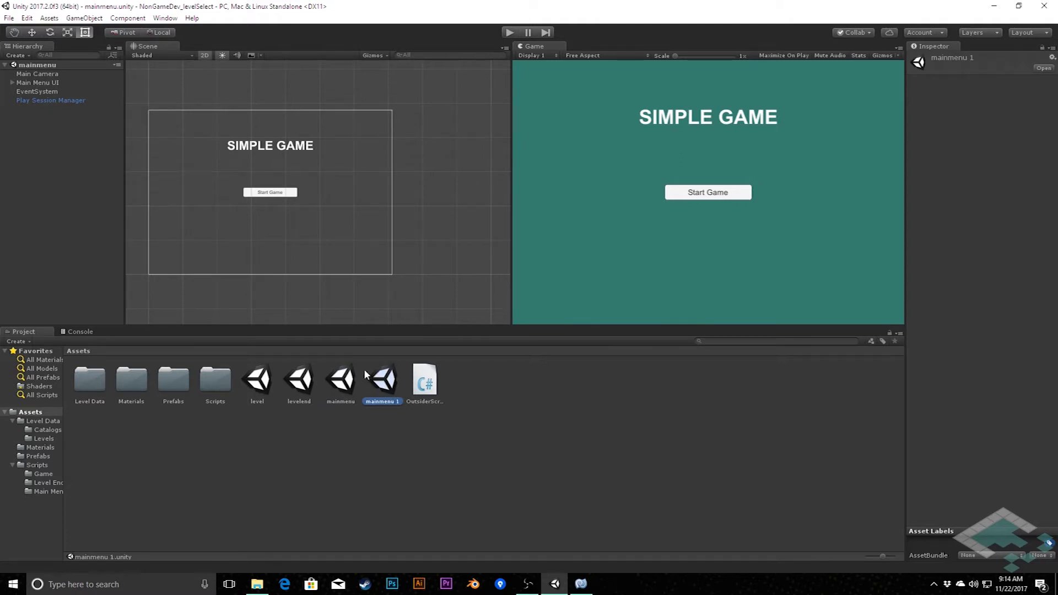
{"action": "mouse_move", "coordinate": [386, 403]}
{"action": "type", "text": "lev"}
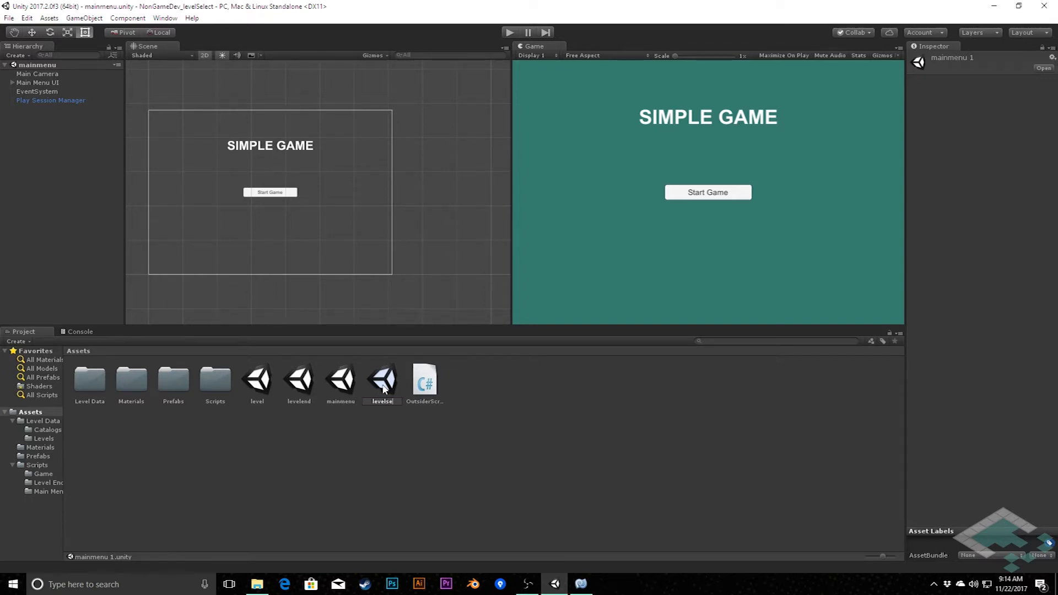
{"action": "type", "text": "elselectmenu"}
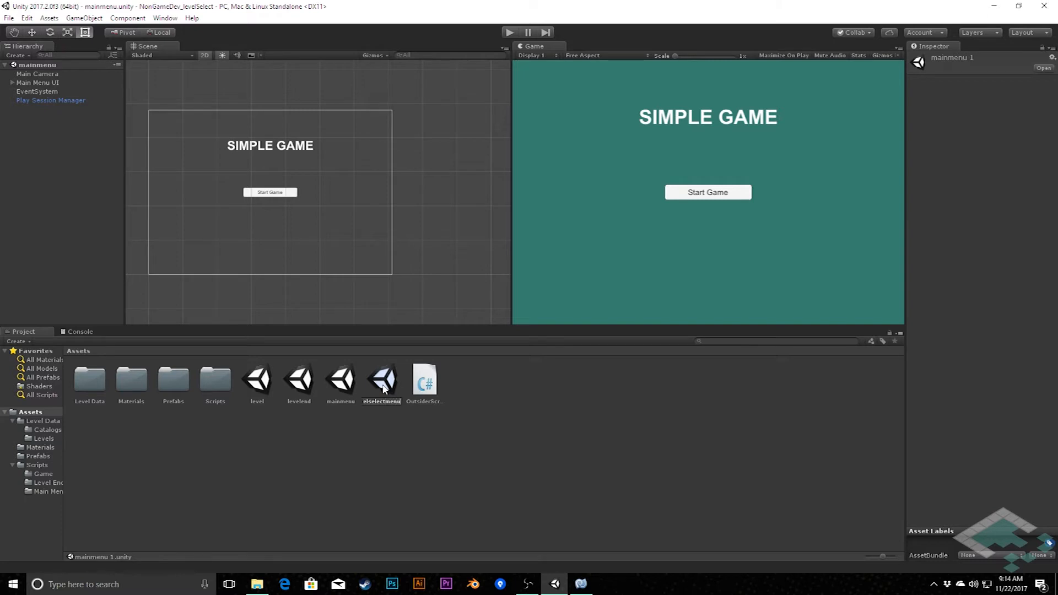
{"action": "left_click", "coordinate": [339, 378]}
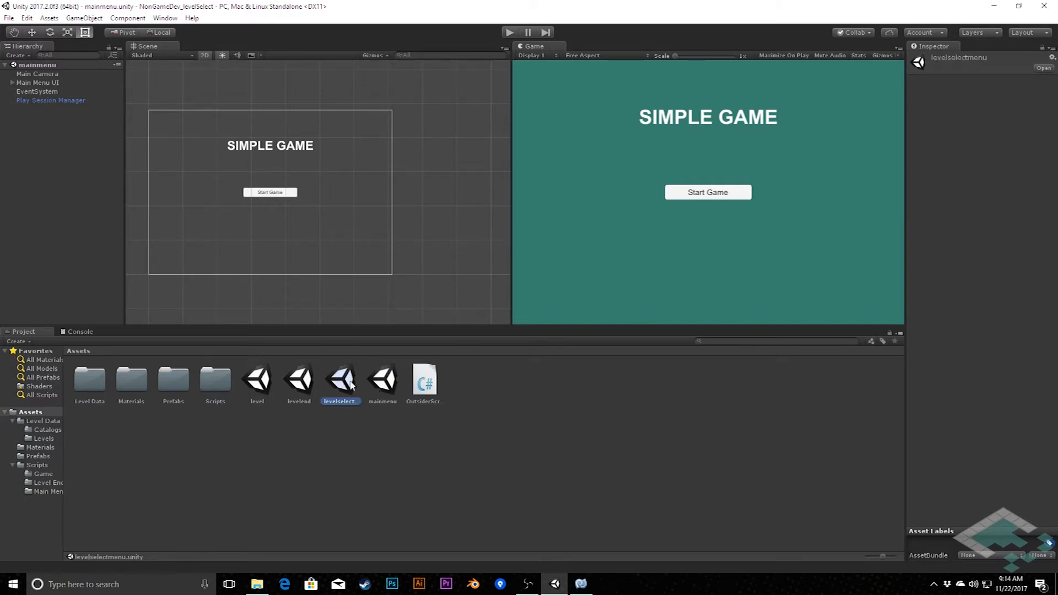
{"action": "mouse_move", "coordinate": [251, 385]}
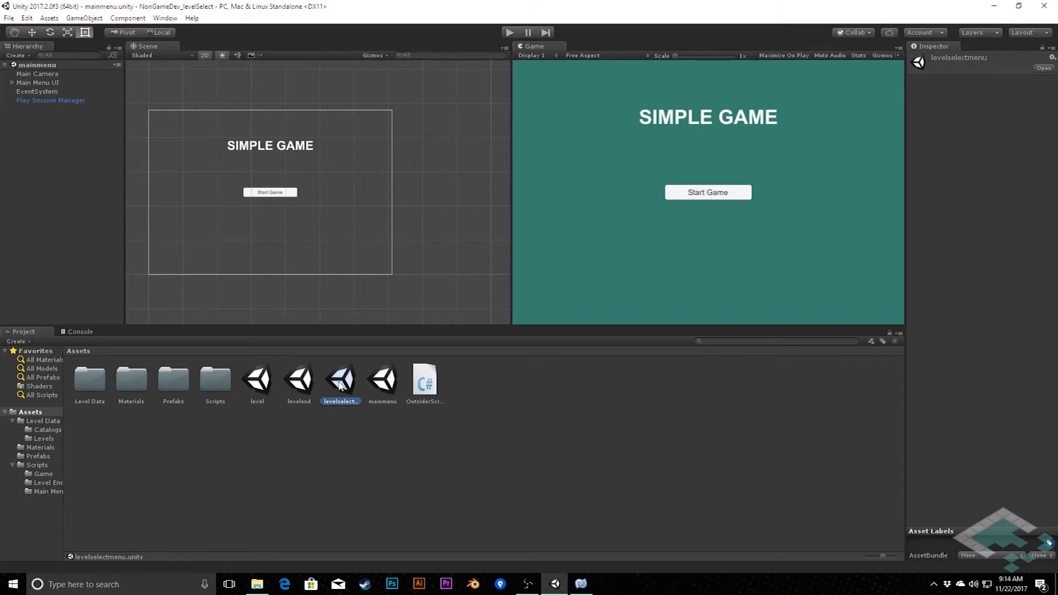
{"action": "mouse_move", "coordinate": [37, 465]}
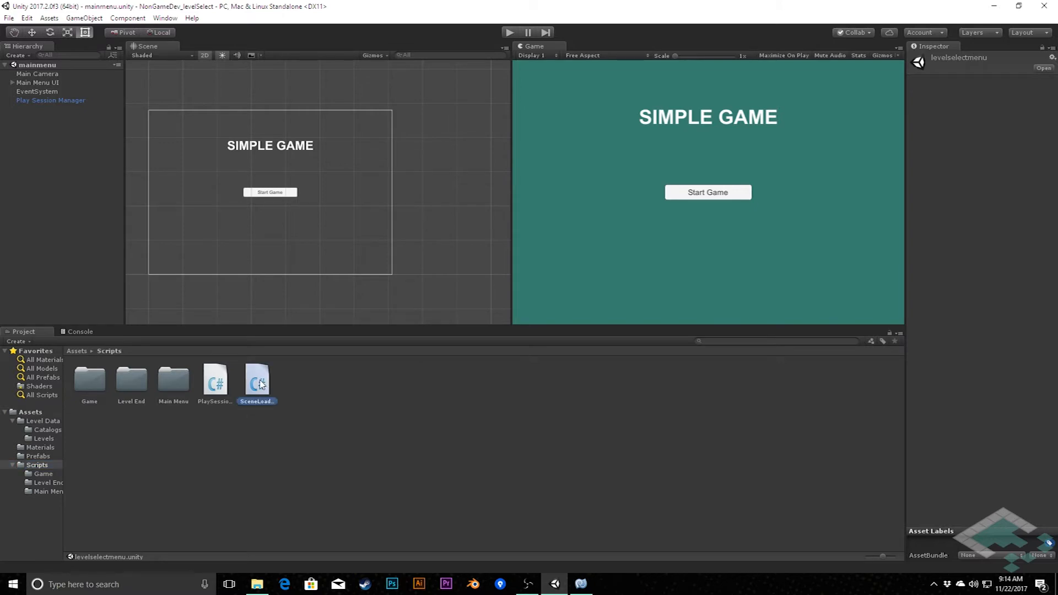
Open SceneLoader.cs and append a MenuLevelSelect value after LevelEnd in the SceneName enum.
{"action": "double_click", "coordinate": [256, 380]}
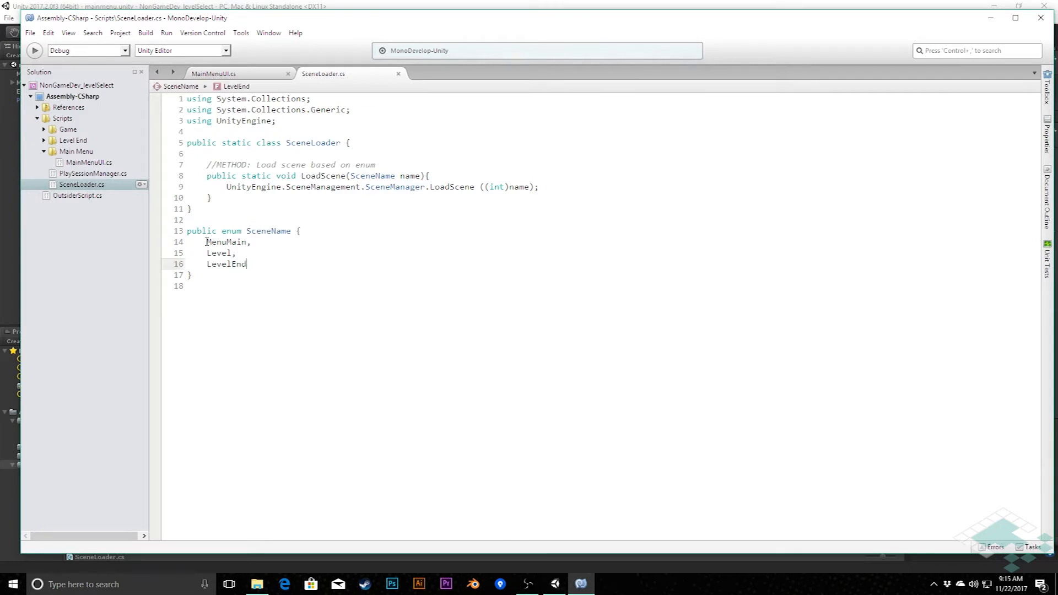
{"action": "left_click_drag", "start_coordinate": [205, 242], "coordinate": [247, 264]}
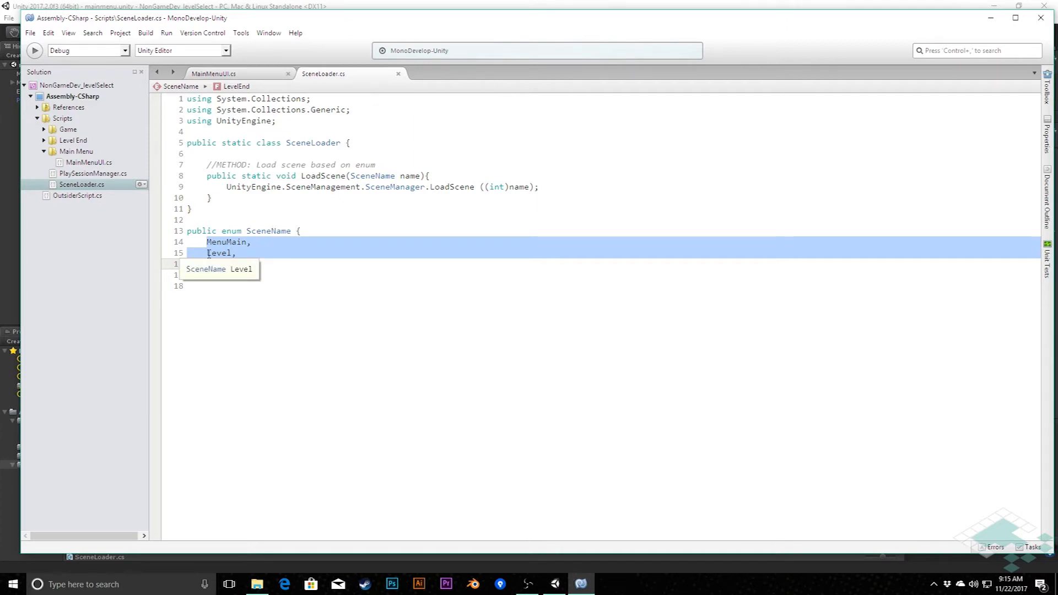
{"action": "type", "text": "LevelEnd"}
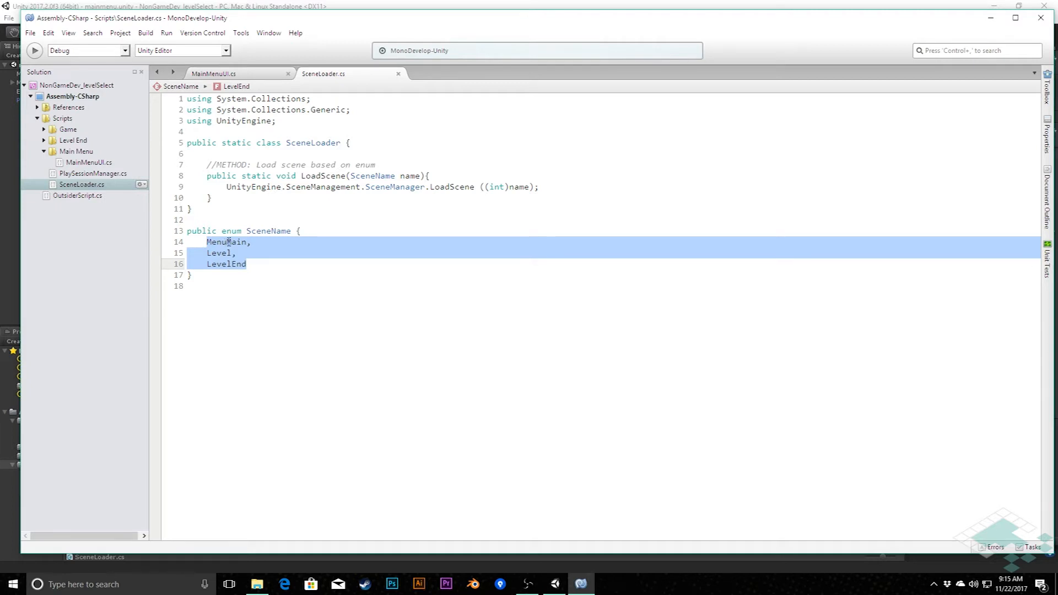
{"action": "left_click", "coordinate": [247, 264]}
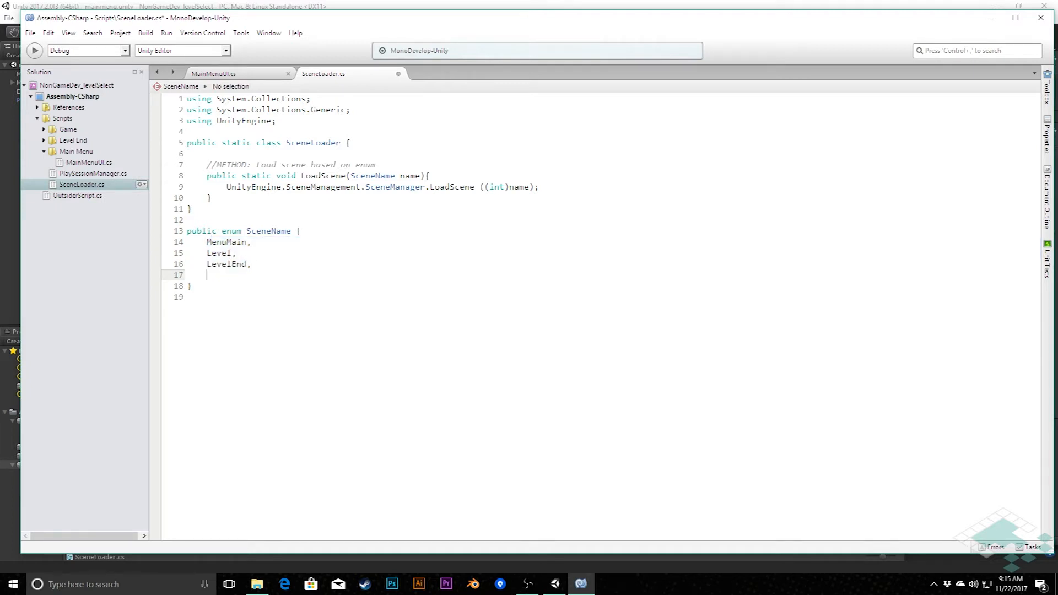
{"action": "type", "text": "M"}
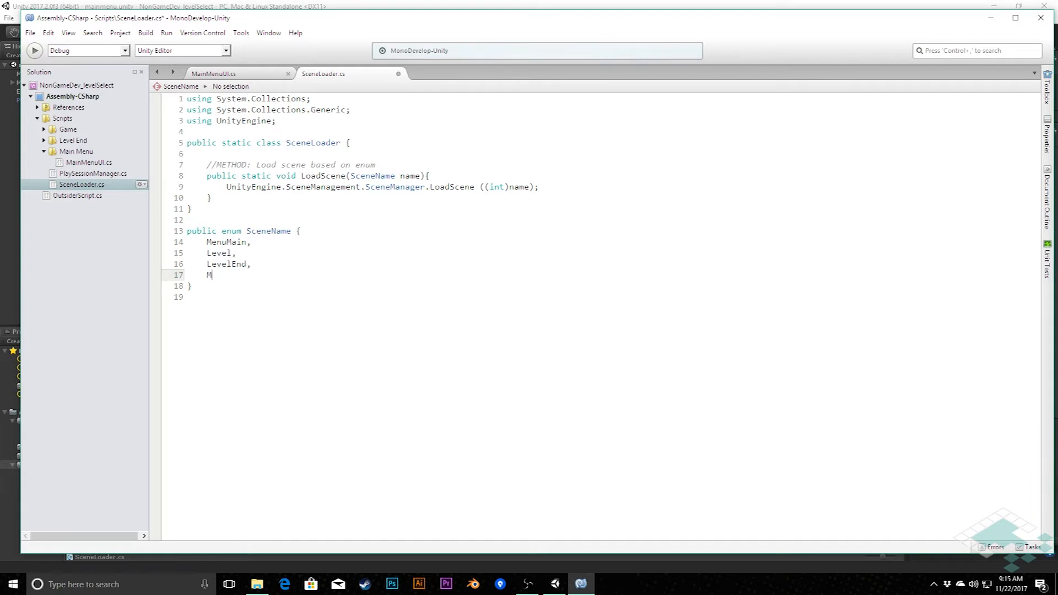
{"action": "type", "text": "enuLevel"}
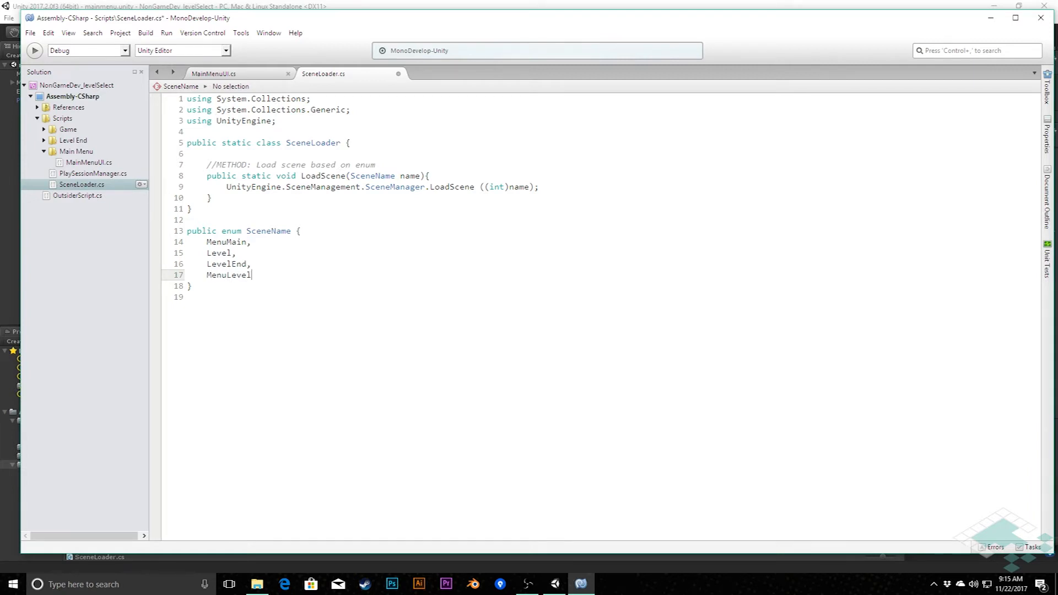
{"action": "type", "text": "Select"}
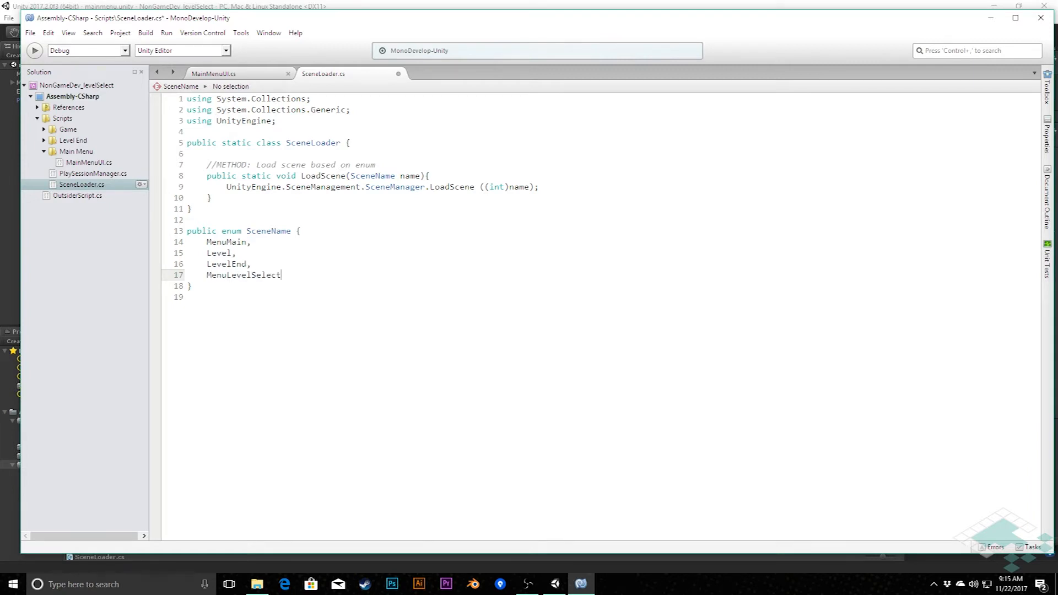
{"action": "left_click", "coordinate": [243, 274]}
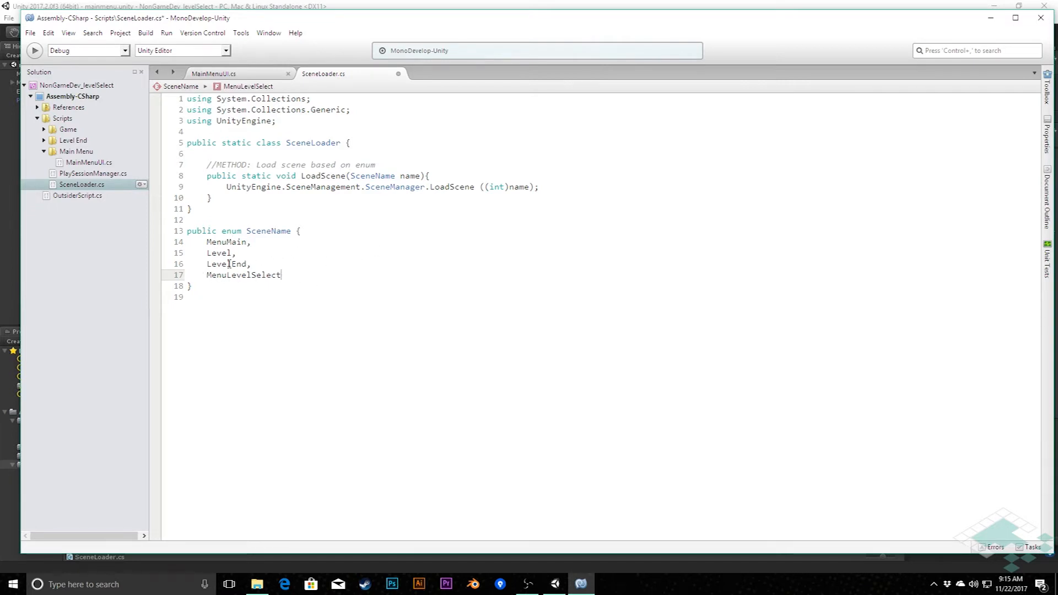
{"action": "mouse_move", "coordinate": [241, 274]}
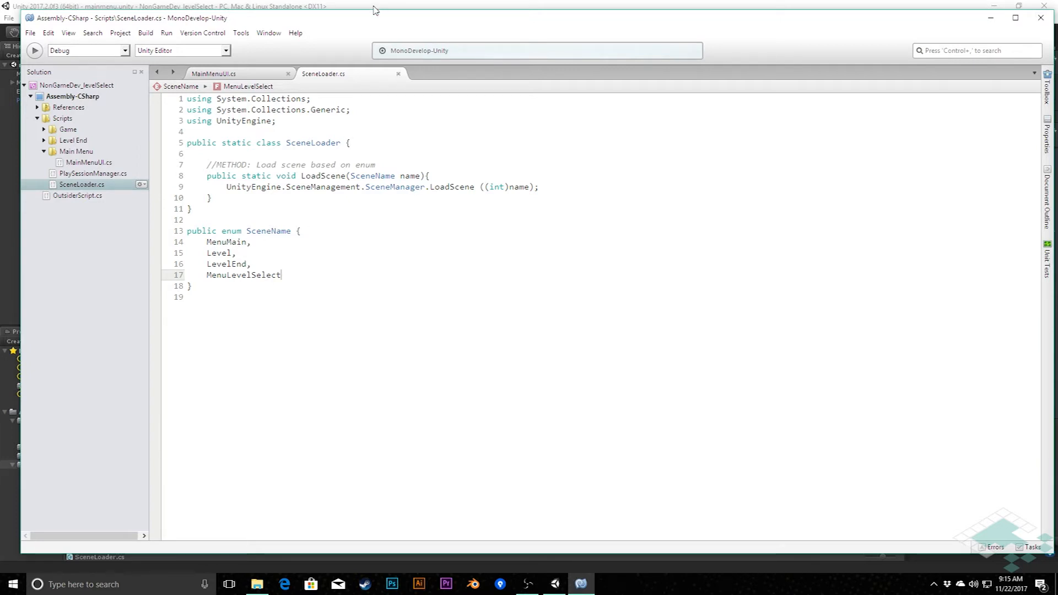
Open File > Build Settings in Unity to add levelselectmenu to Scenes In Build.
{"action": "left_click", "coordinate": [553, 584]}
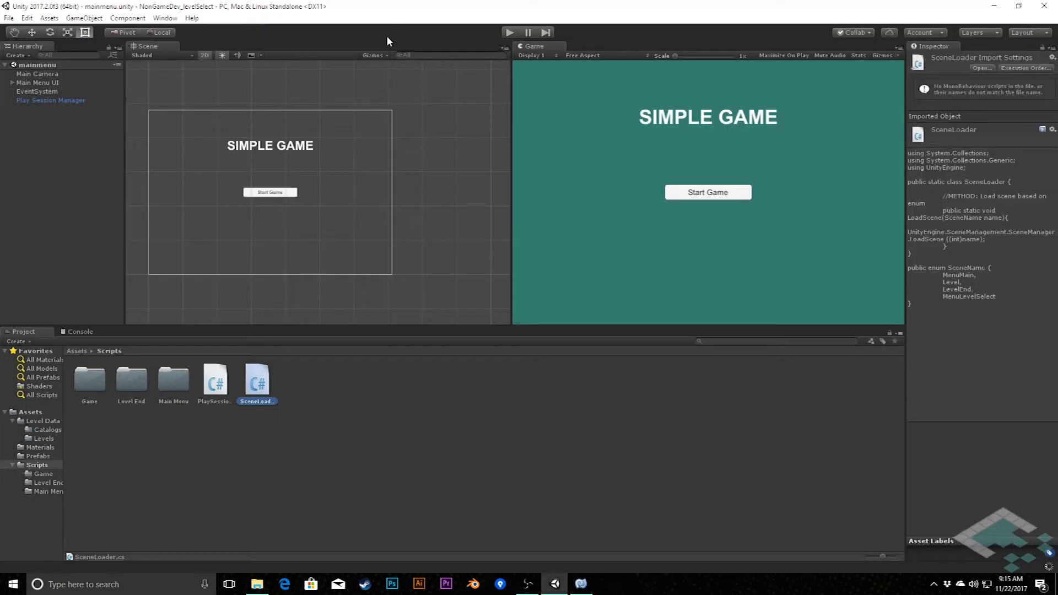
{"action": "left_click", "coordinate": [9, 18]}
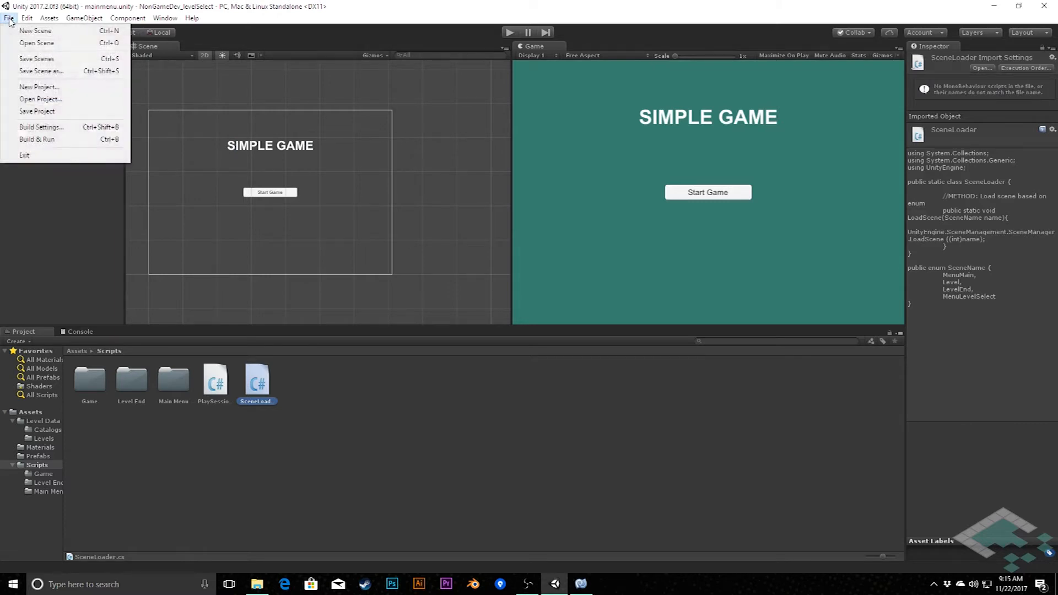
{"action": "left_click", "coordinate": [41, 126]}
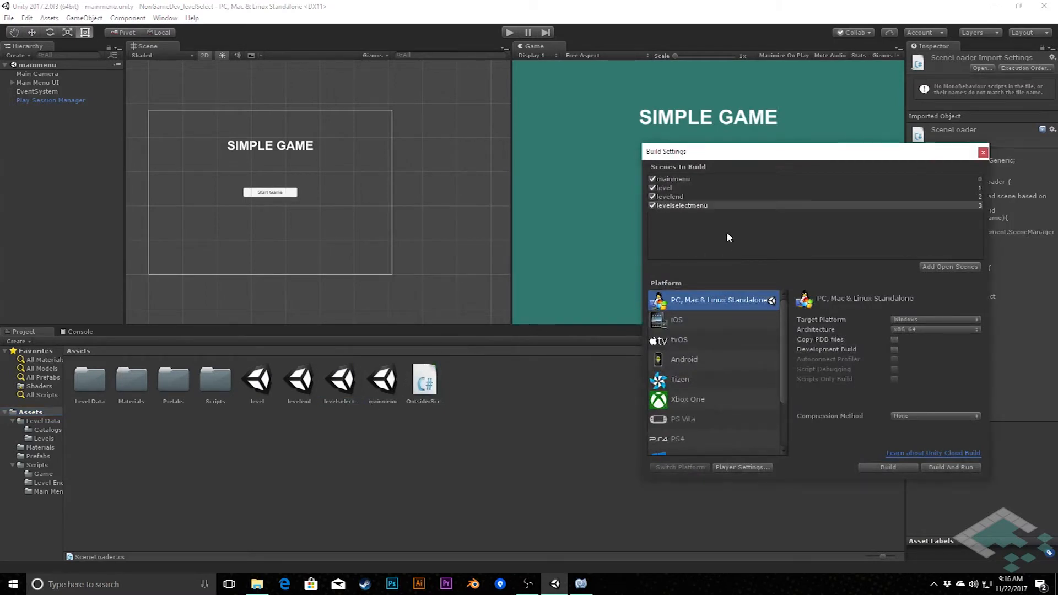
{"action": "mouse_move", "coordinate": [691, 205]}
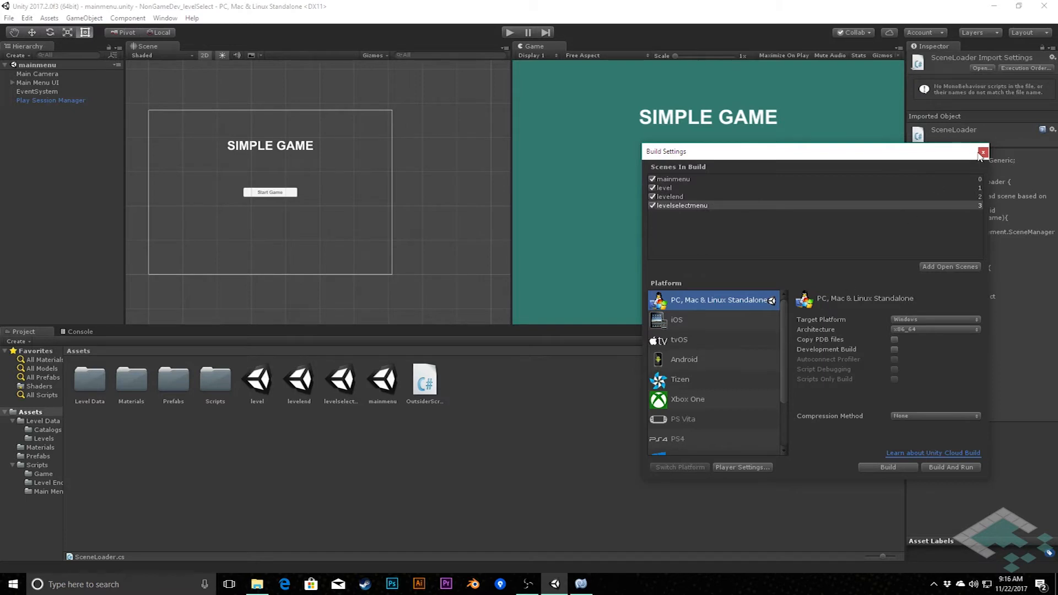
{"action": "mouse_move", "coordinate": [831, 175]}
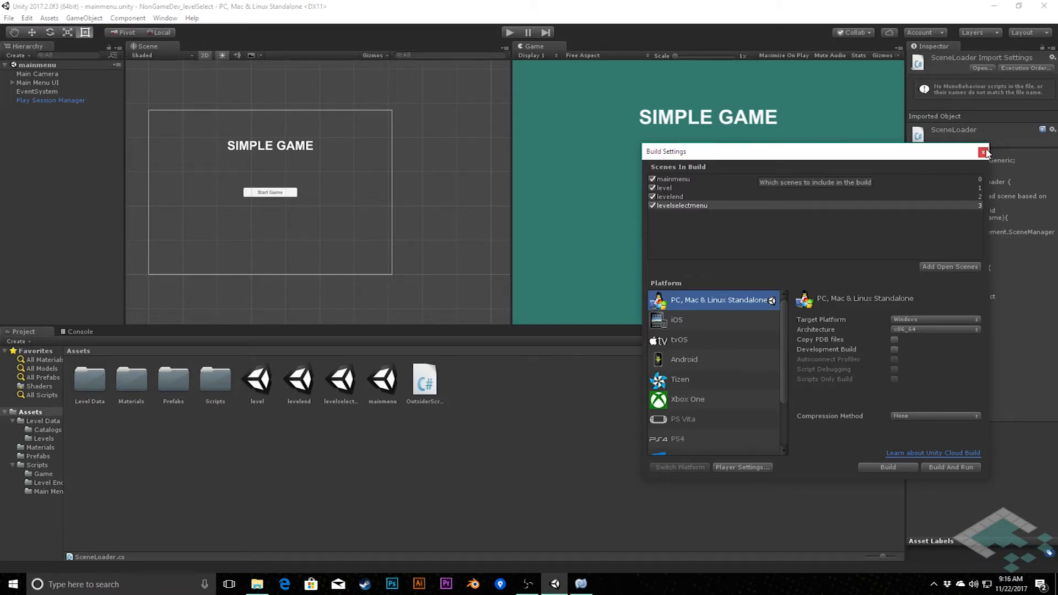
Rename the duplicated main menu button to Level Select Button.
{"action": "left_click", "coordinate": [982, 151]}
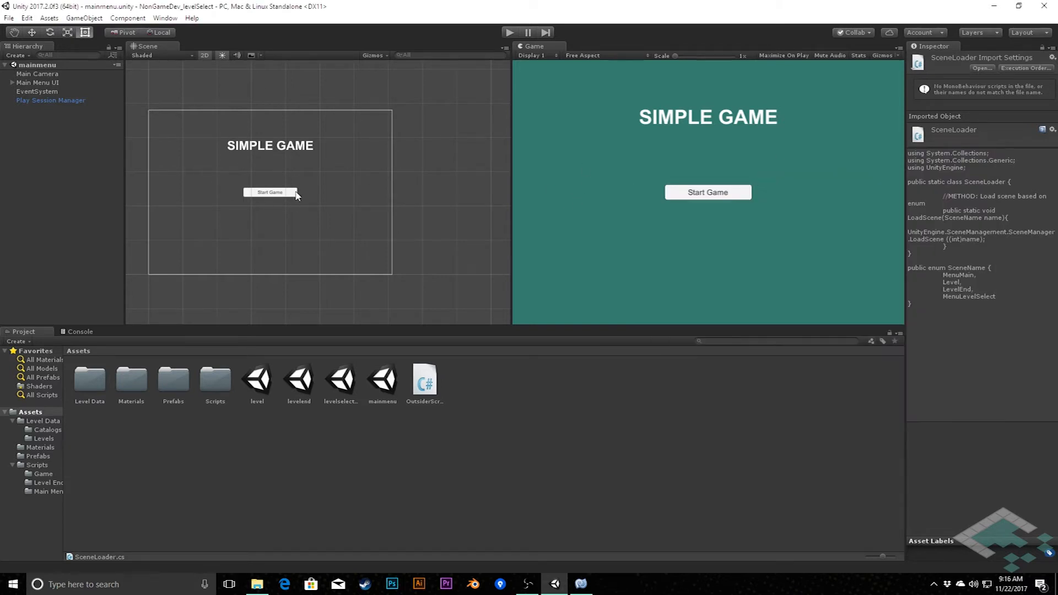
{"action": "mouse_move", "coordinate": [261, 214]}
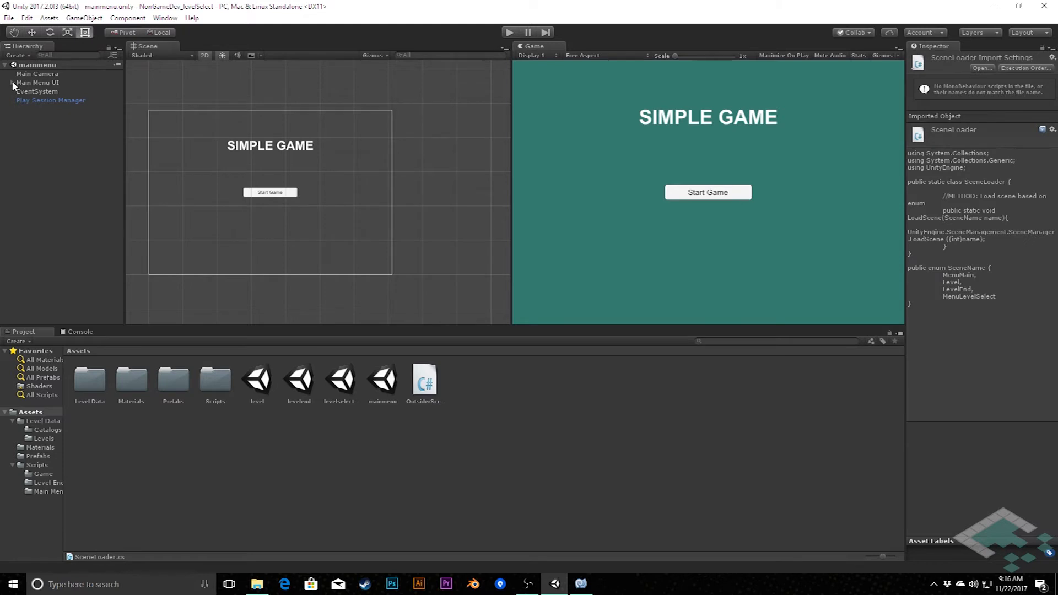
{"action": "left_click", "coordinate": [43, 100]}
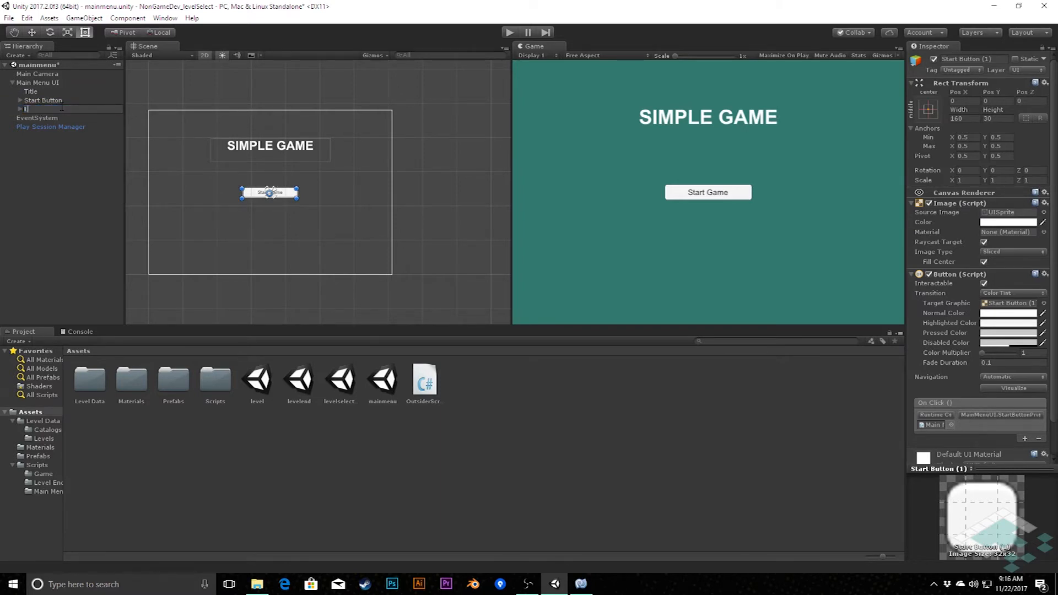
{"action": "type", "text": "Level Select"}
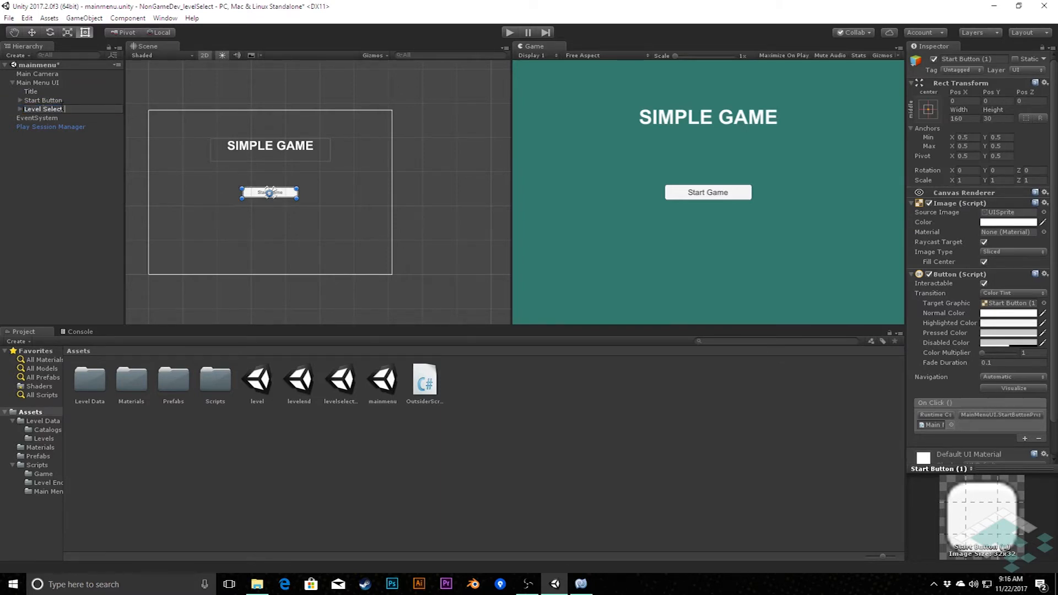
{"action": "left_click", "coordinate": [44, 109]}
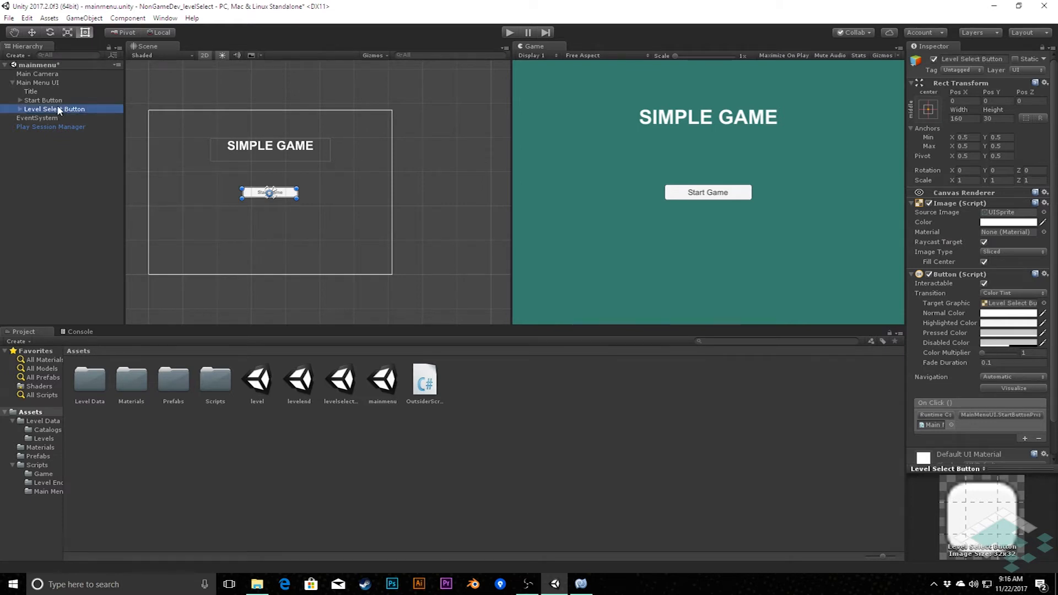
Label the button 'Choose Level' and set its Rect Transform Pos Y to -45.
{"action": "left_click", "coordinate": [32, 117]}
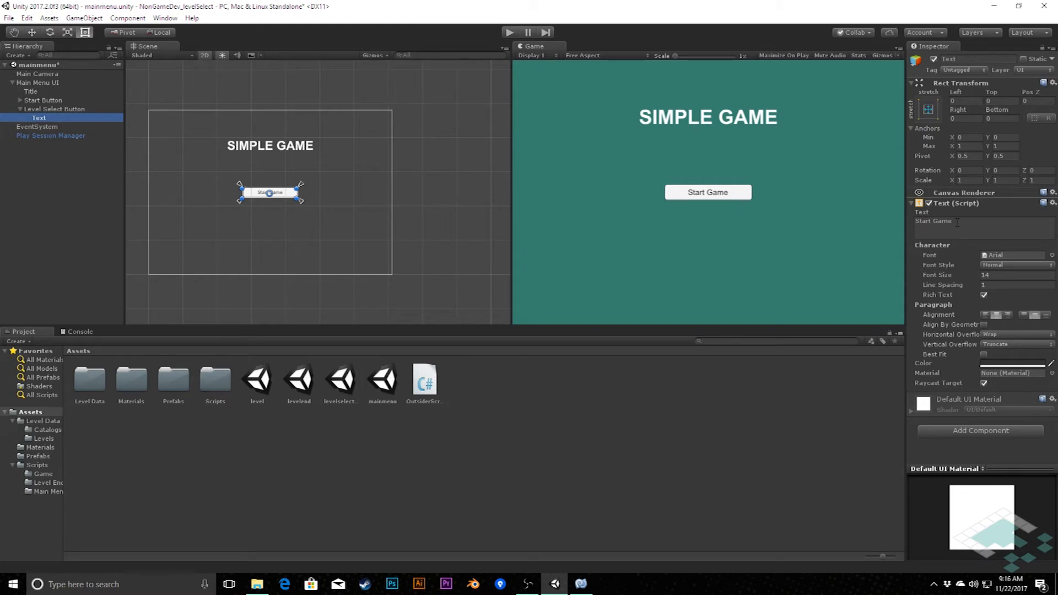
{"action": "type", "text": "Choose Level"}
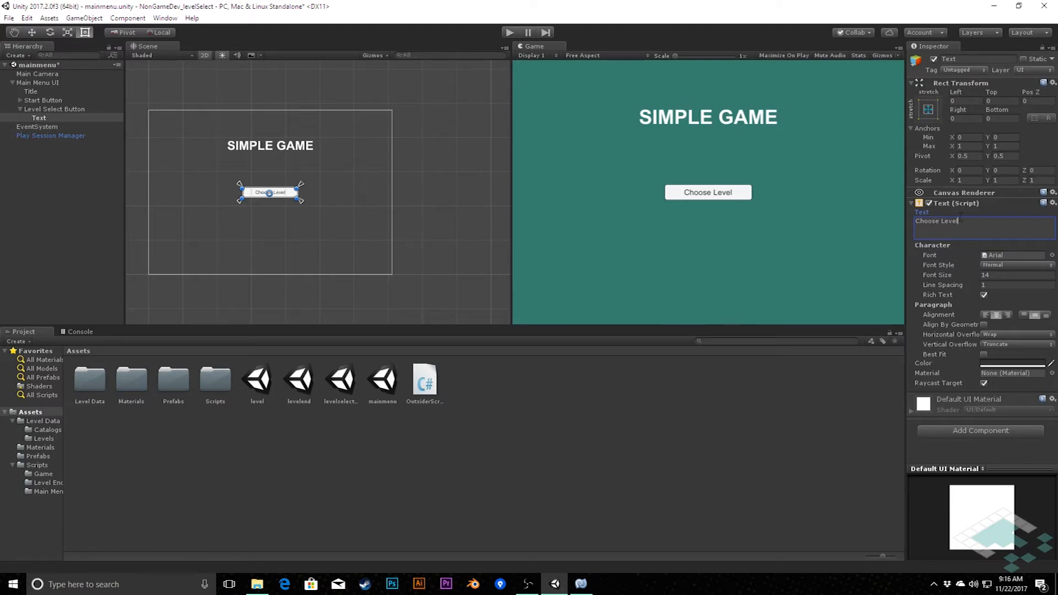
{"action": "left_click", "coordinate": [54, 109]}
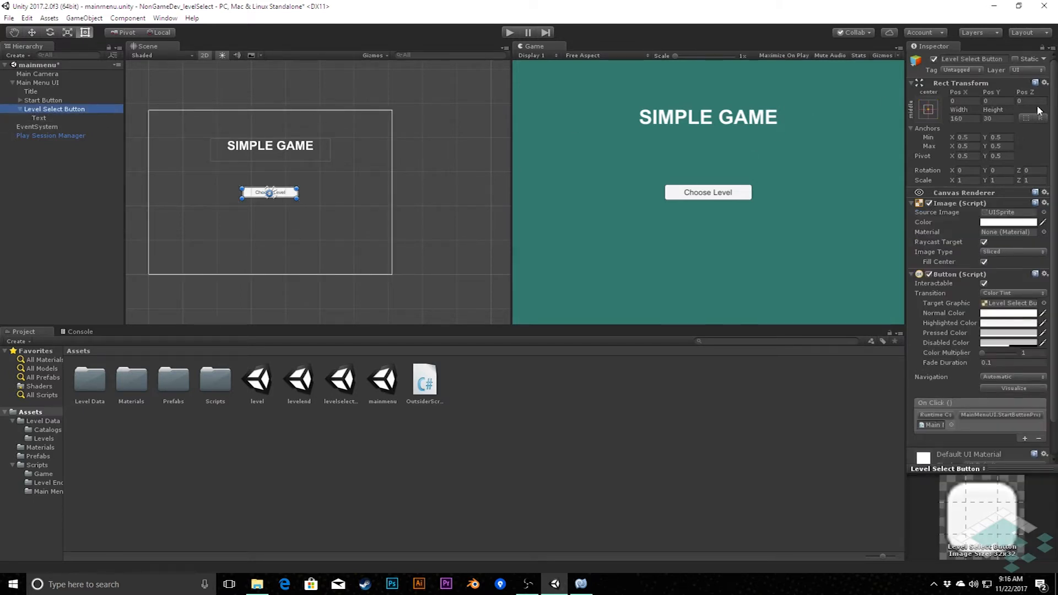
{"action": "left_click", "coordinate": [992, 100]}
{"action": "type", "text": "-15"}
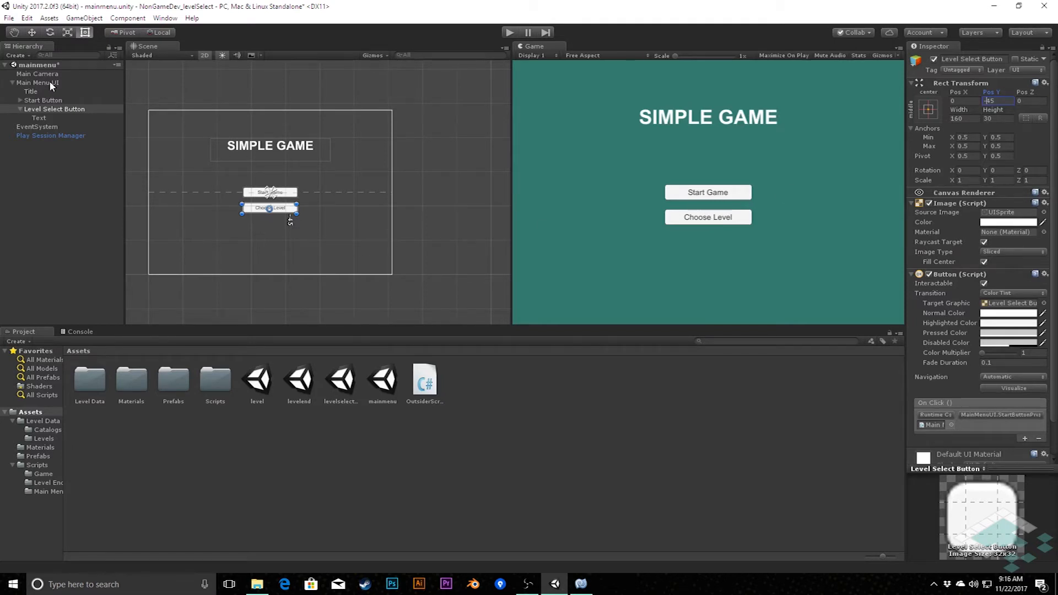
Rename the duplicated StartButtonPressed to LevelSelectButtonPressed and make it load SceneName.MenuLevelSelect.
{"action": "left_click", "coordinate": [37, 82]}
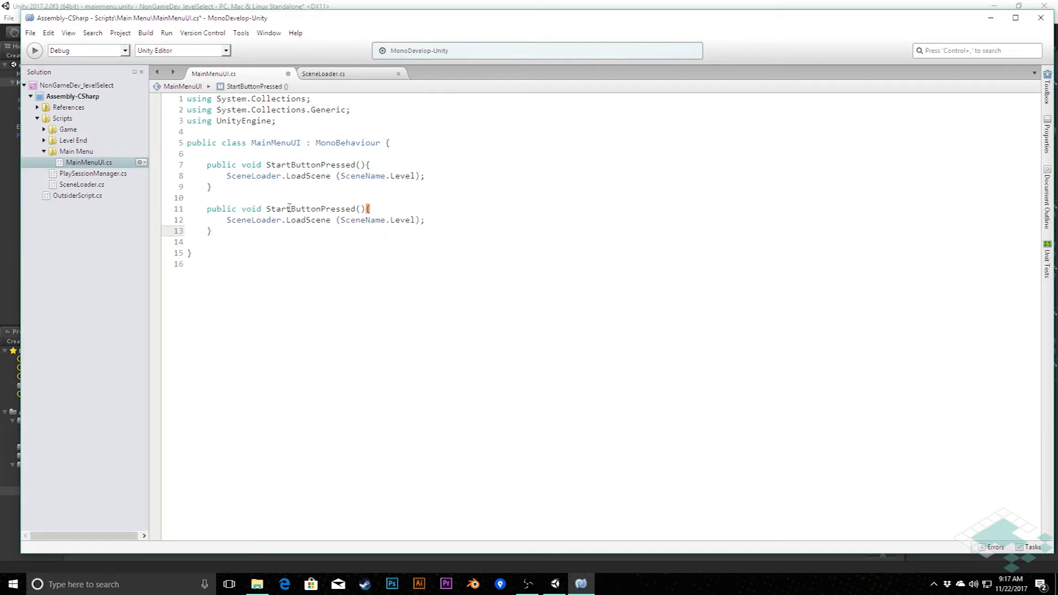
{"action": "double_click", "coordinate": [277, 208]}
{"action": "type", "text": "el"}
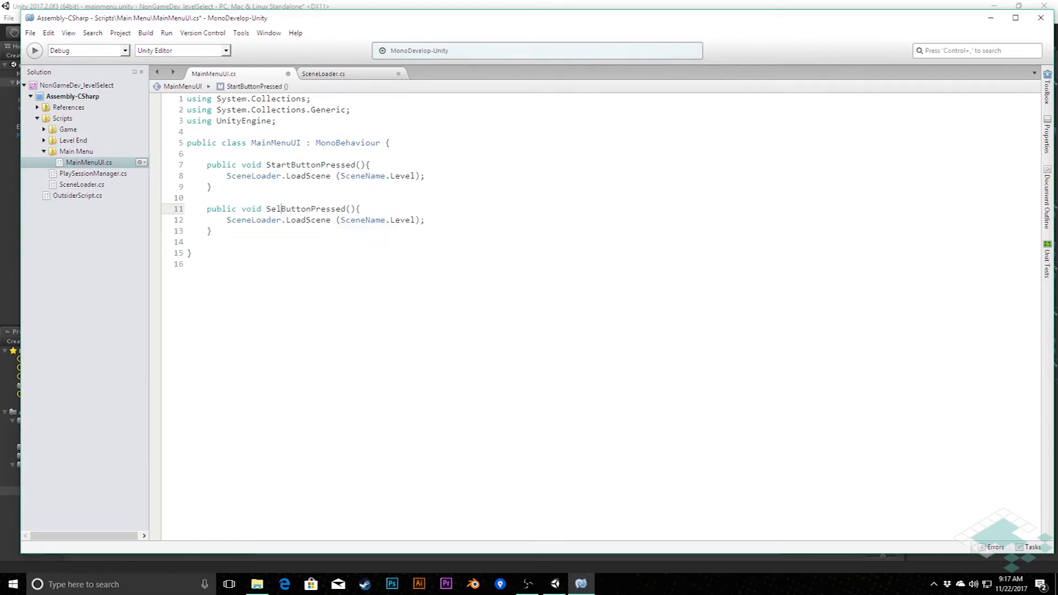
{"action": "type", "text": "LevelSele"}
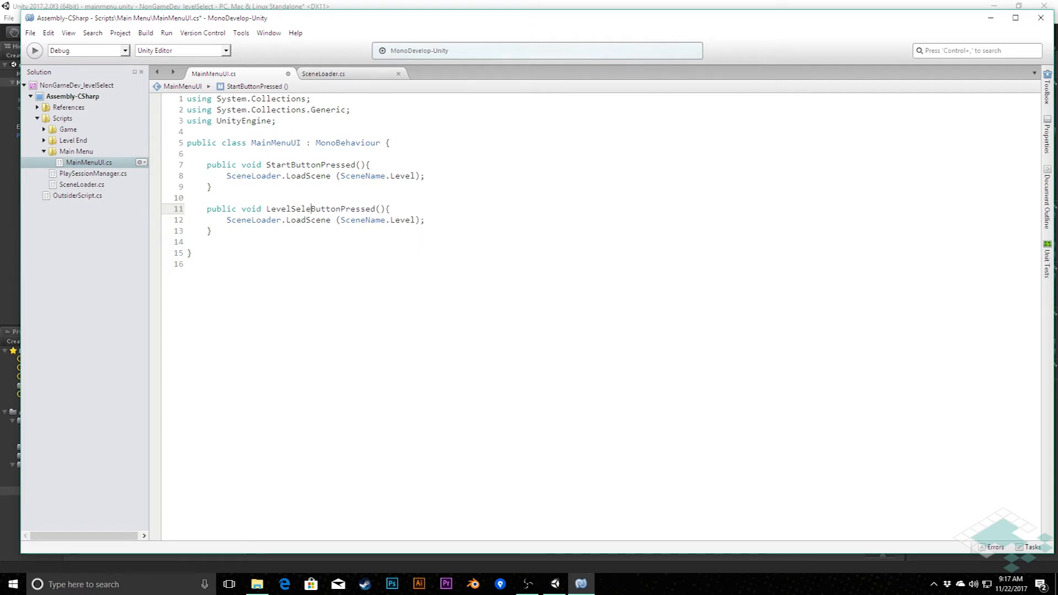
{"action": "type", "text": "ct"}
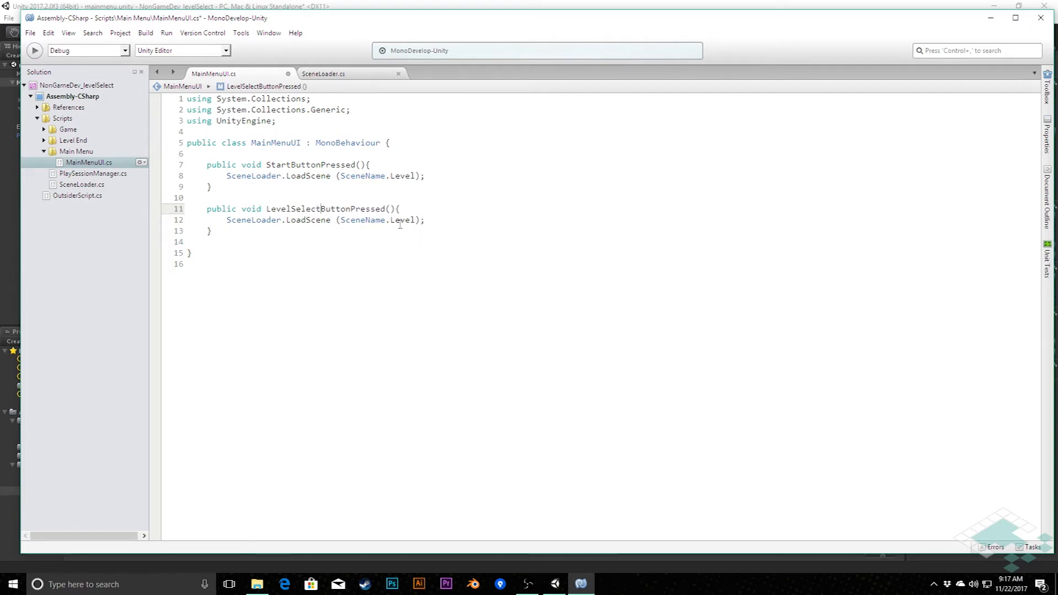
{"action": "double_click", "coordinate": [402, 220]}
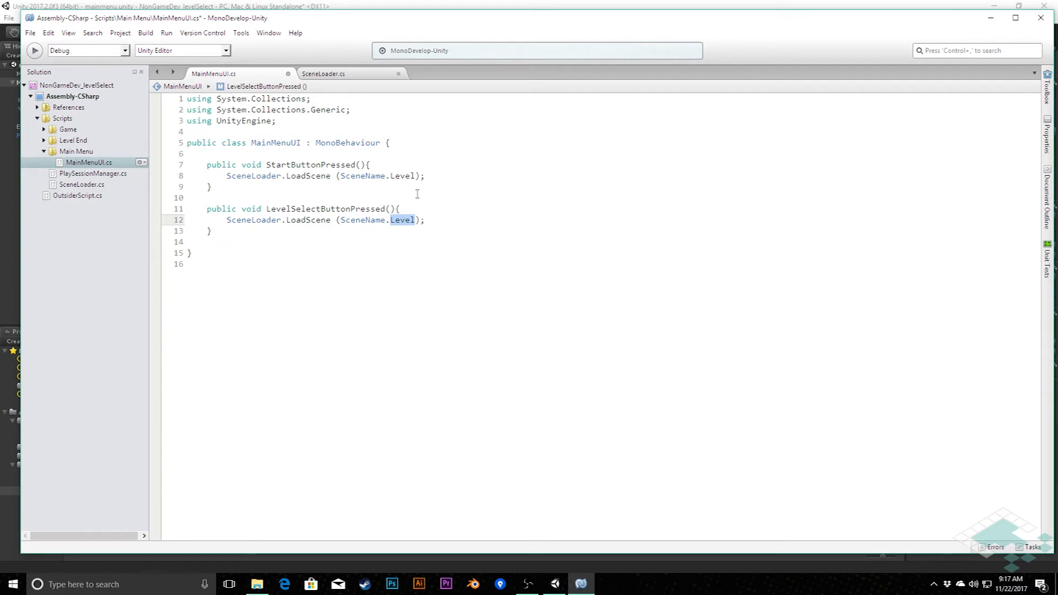
{"action": "type", "text": "Menu"}
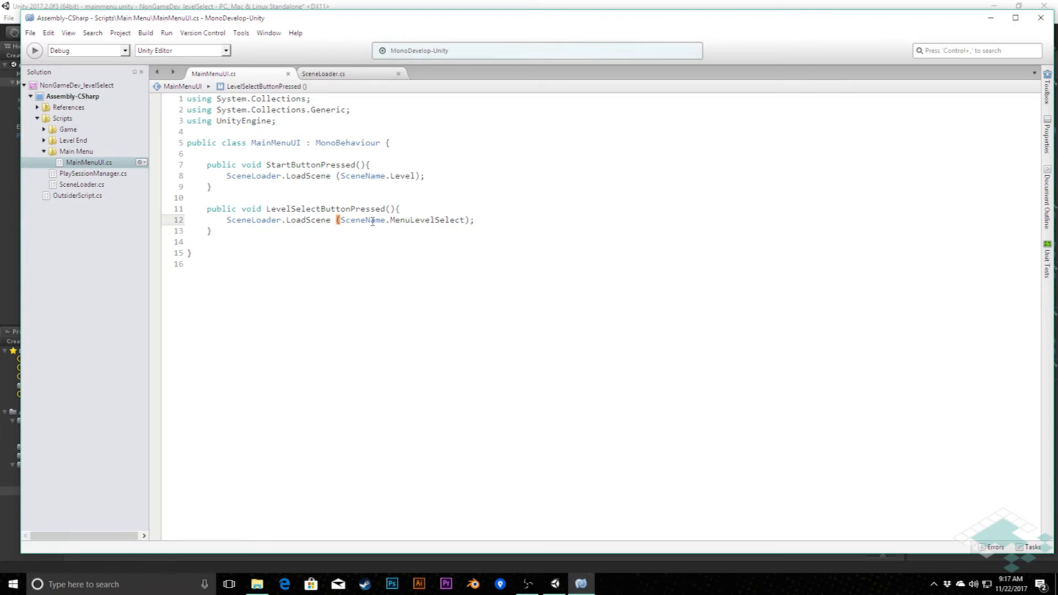
Set Level Select Button's On Click () handler to MainMenuUI.LevelSelectButtonPressed.
{"action": "left_click", "coordinate": [553, 583]}
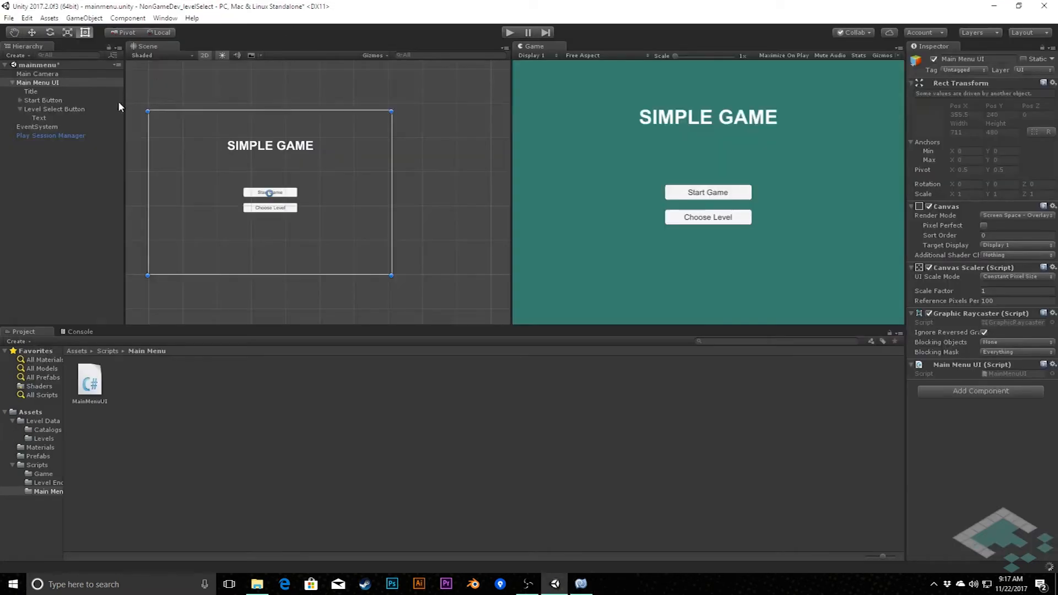
{"action": "left_click", "coordinate": [43, 100]}
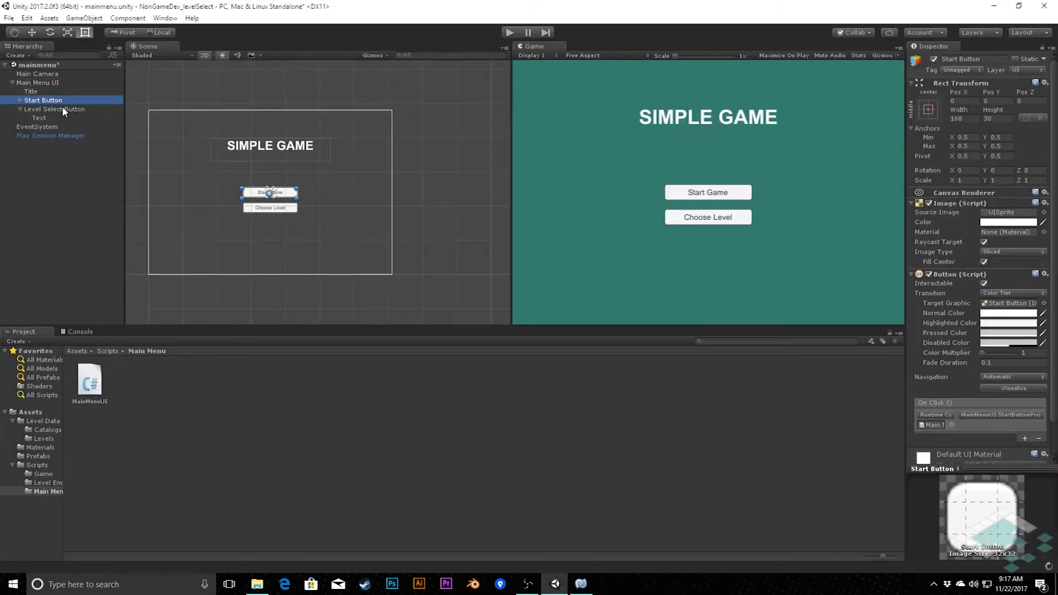
{"action": "left_click", "coordinate": [54, 109]}
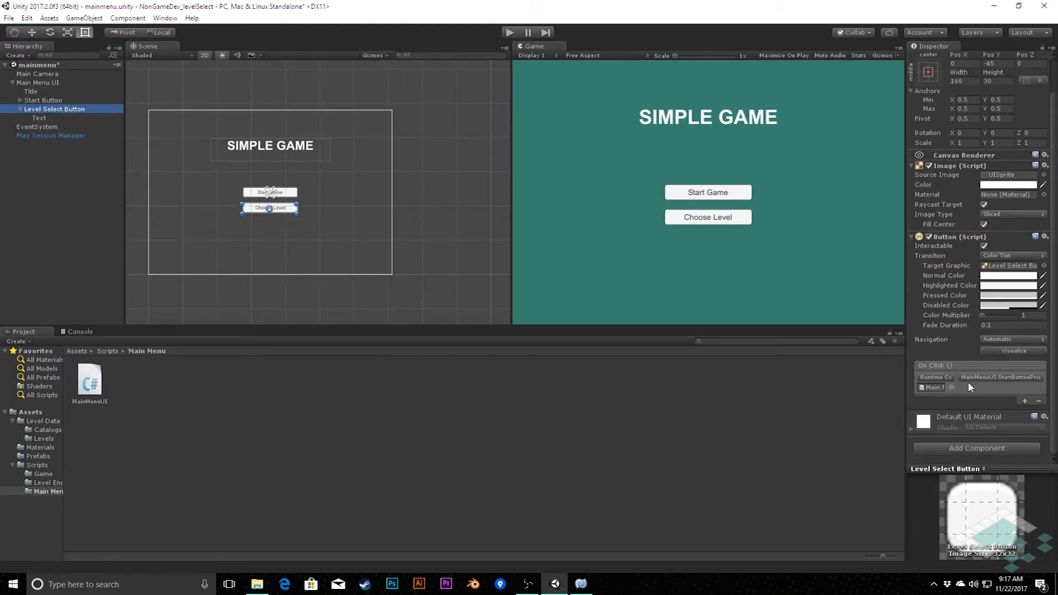
{"action": "mouse_move", "coordinate": [980, 382]}
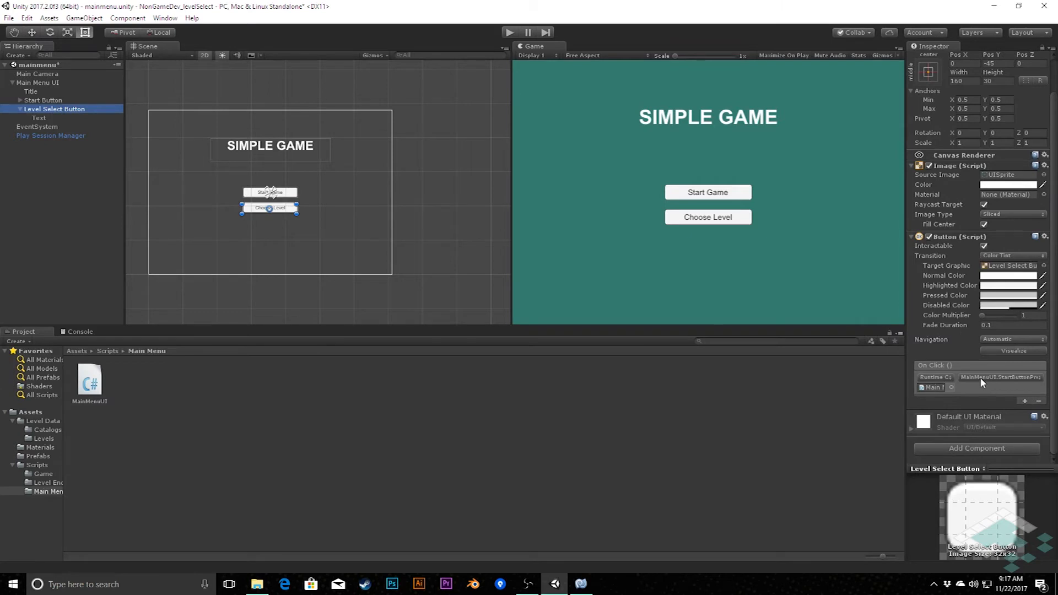
{"action": "left_click", "coordinate": [978, 377]}
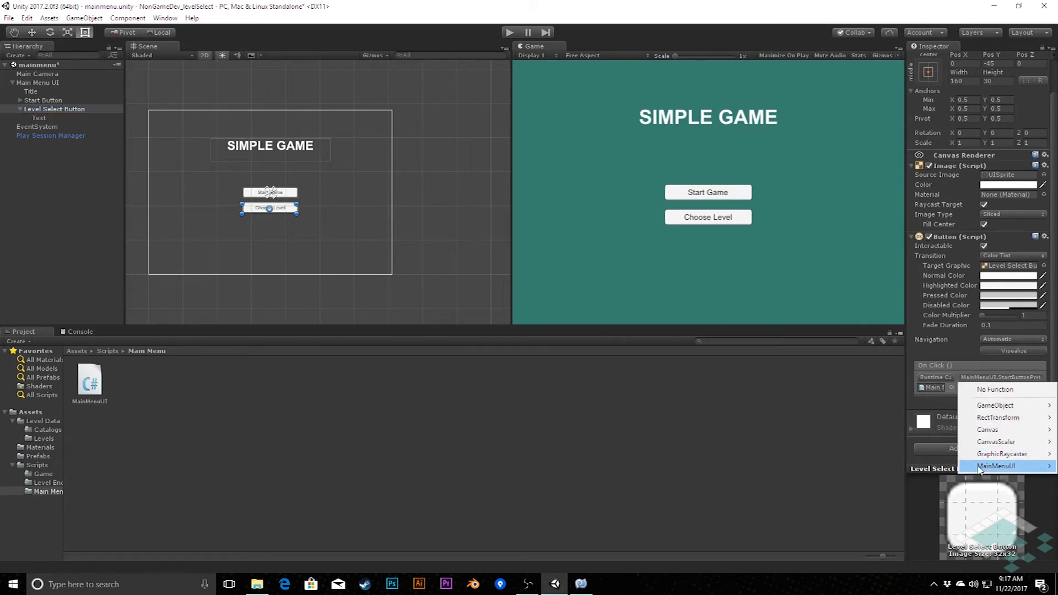
{"action": "left_click", "coordinate": [997, 466]}
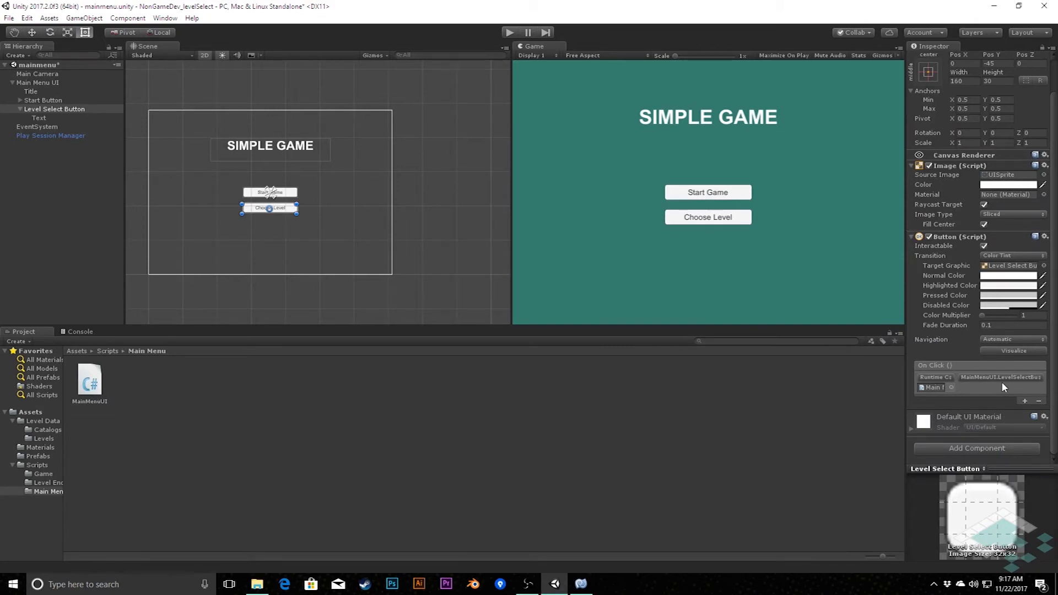
{"action": "mouse_move", "coordinate": [1025, 370]}
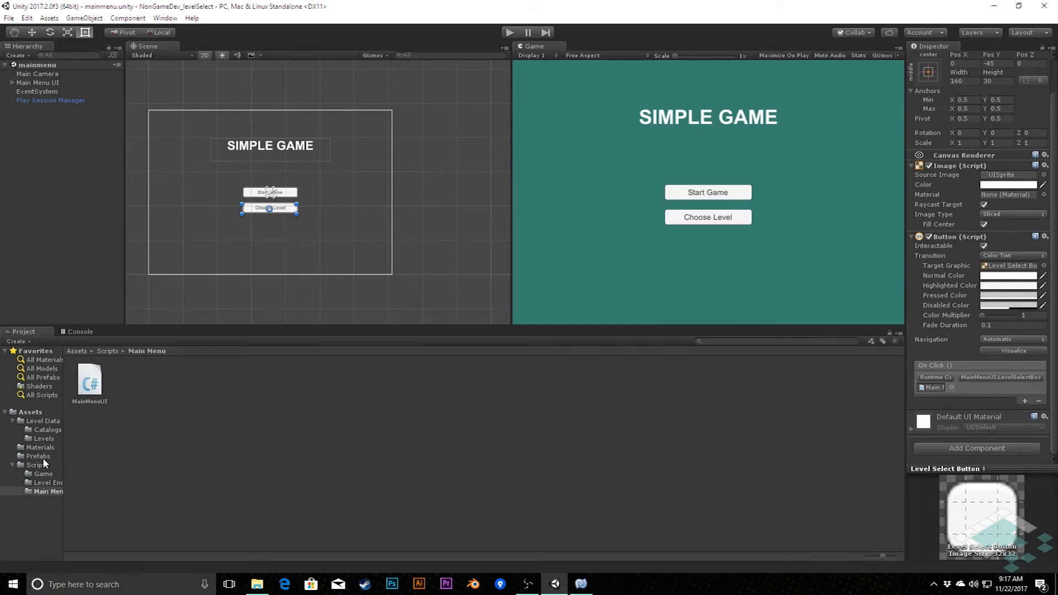
Open the levelselectmenu scene and rename its Main Menu UI canvas to Level Select UI.
{"action": "left_click", "coordinate": [31, 412]}
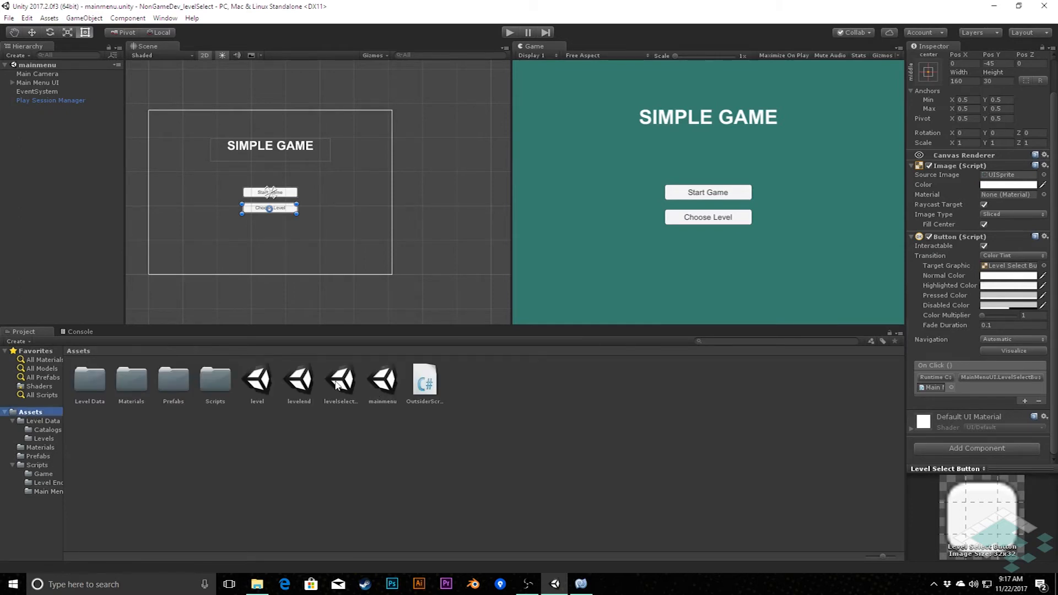
{"action": "double_click", "coordinate": [340, 378]}
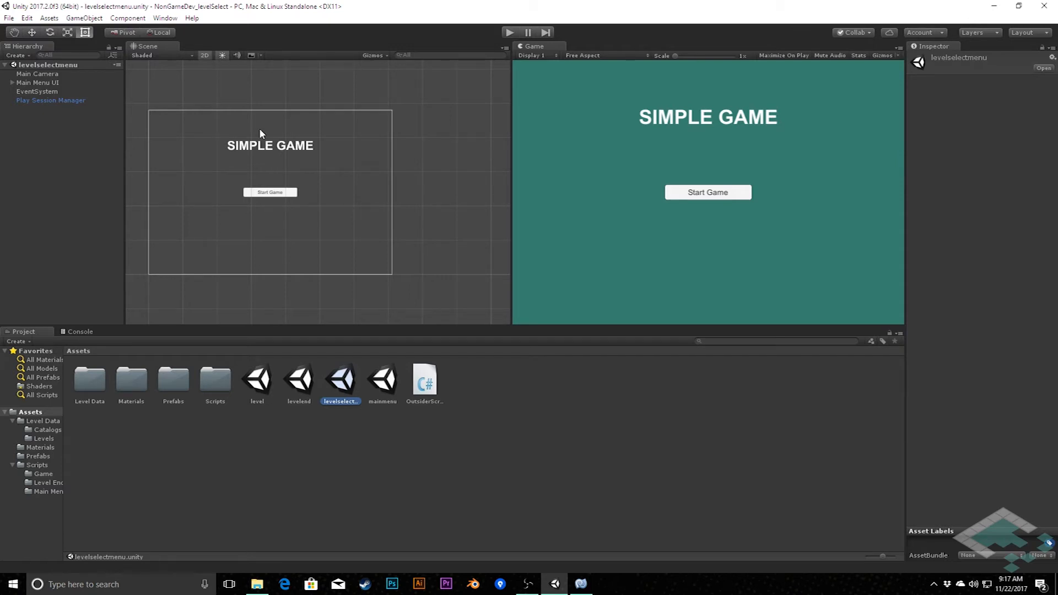
{"action": "mouse_move", "coordinate": [45, 167]}
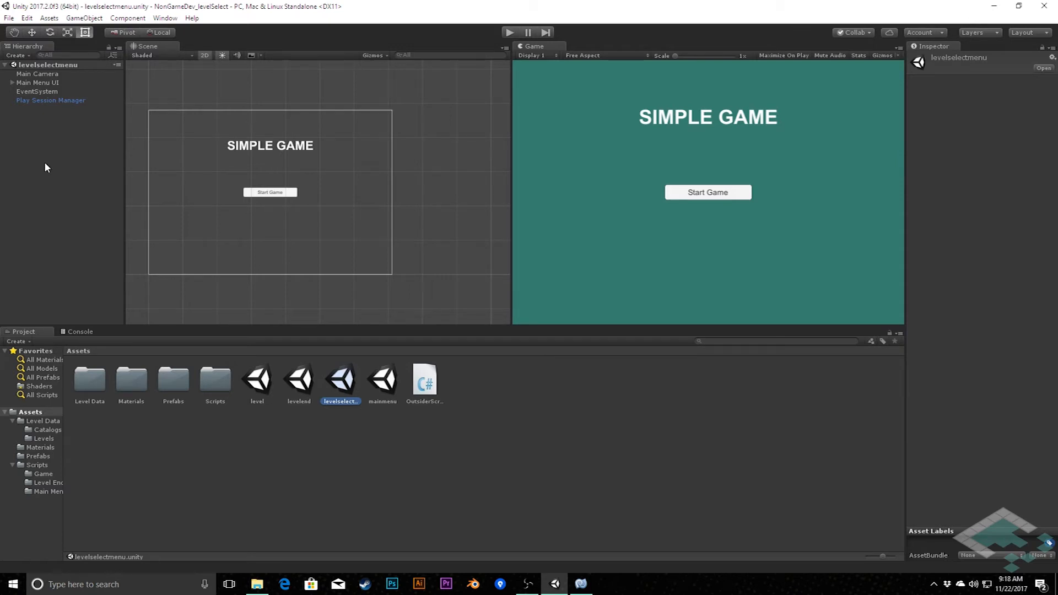
{"action": "left_click", "coordinate": [38, 82]}
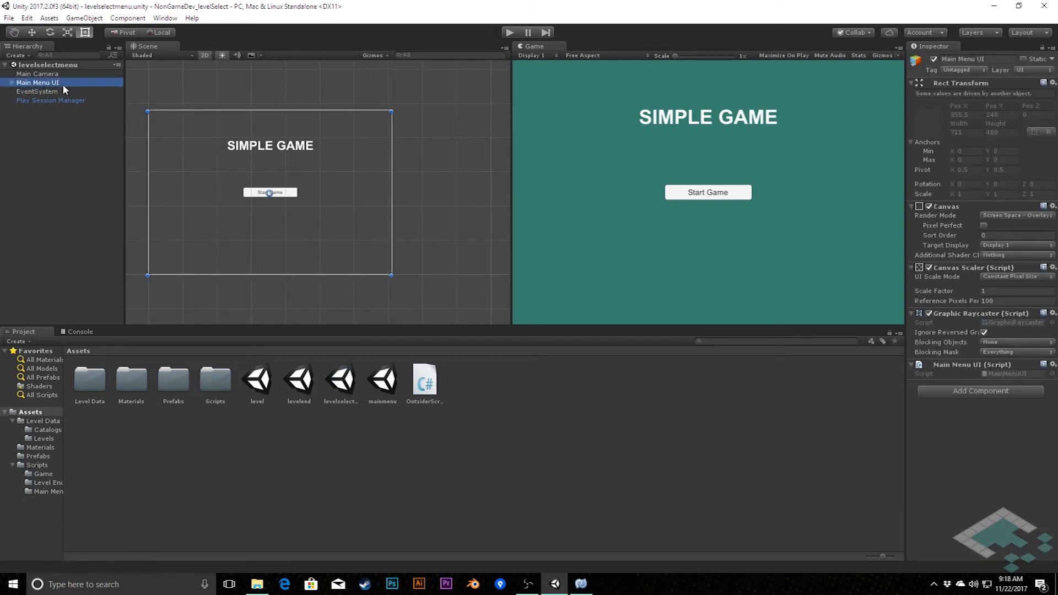
{"action": "double_click", "coordinate": [38, 82]}
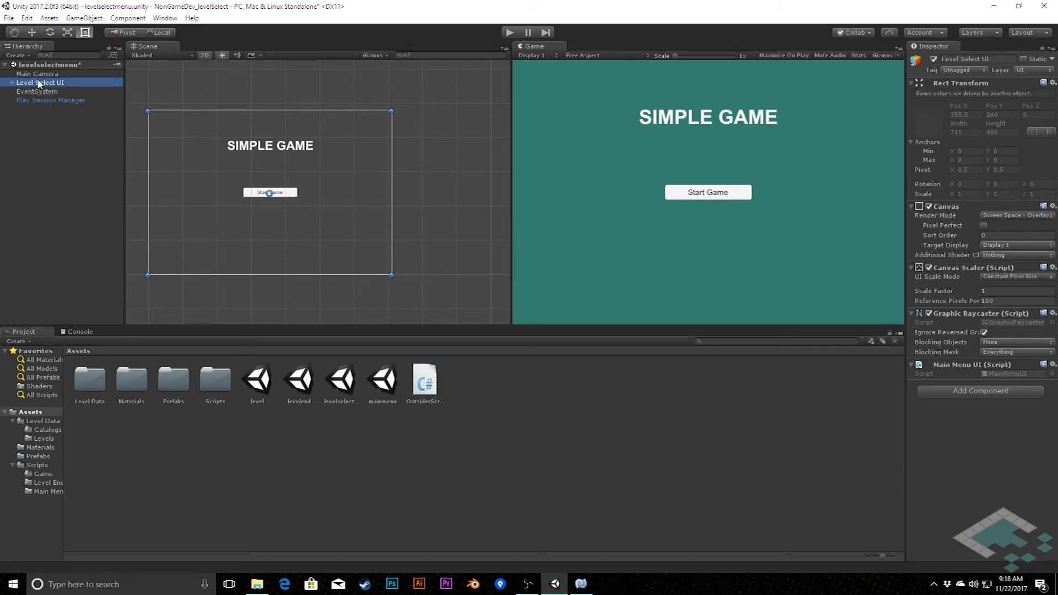
Set the Title text to 'CHOOSE A LEVEL'.
{"action": "left_click", "coordinate": [6, 82]}
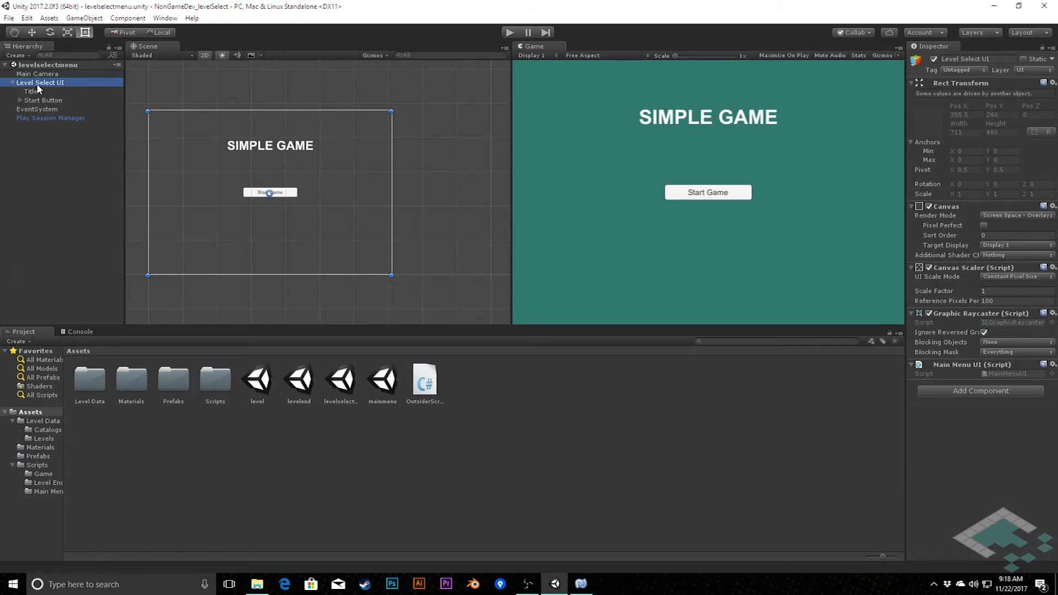
{"action": "left_click", "coordinate": [30, 91]}
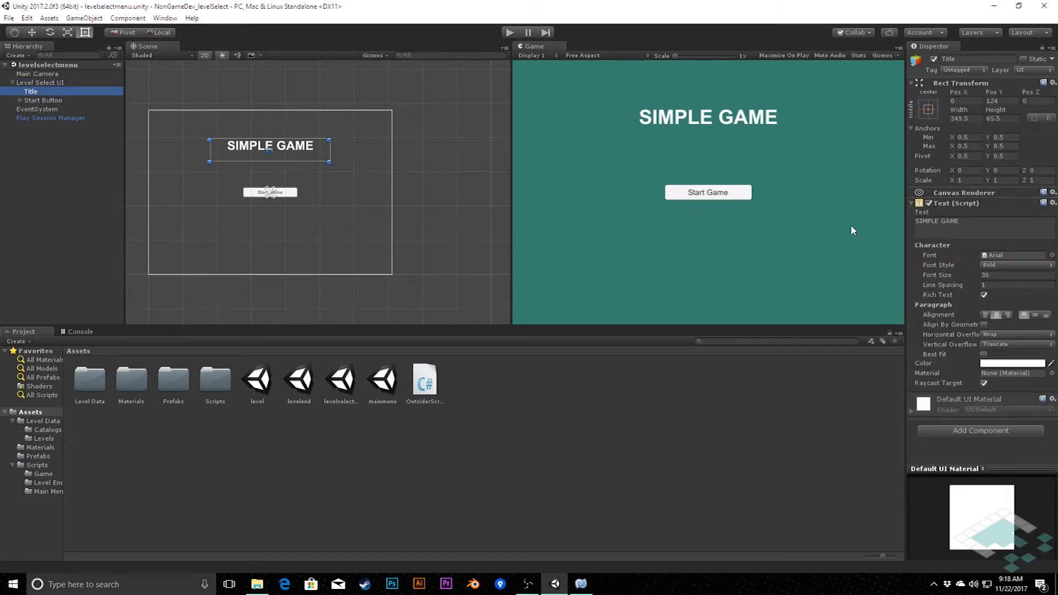
{"action": "type", "text": "CHOOSE A LEVEL"}
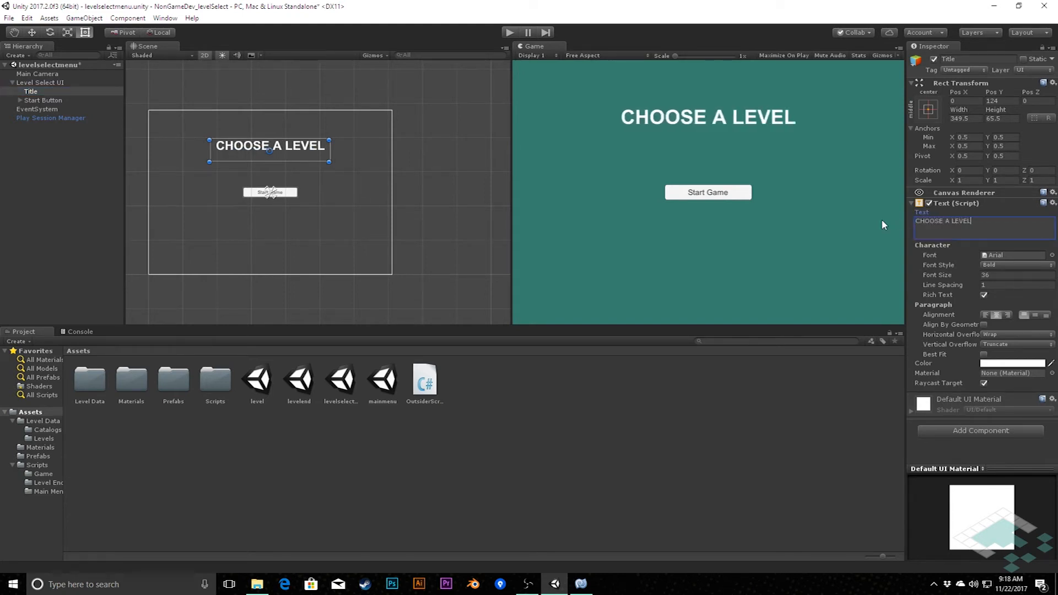
{"action": "mouse_move", "coordinate": [86, 107]}
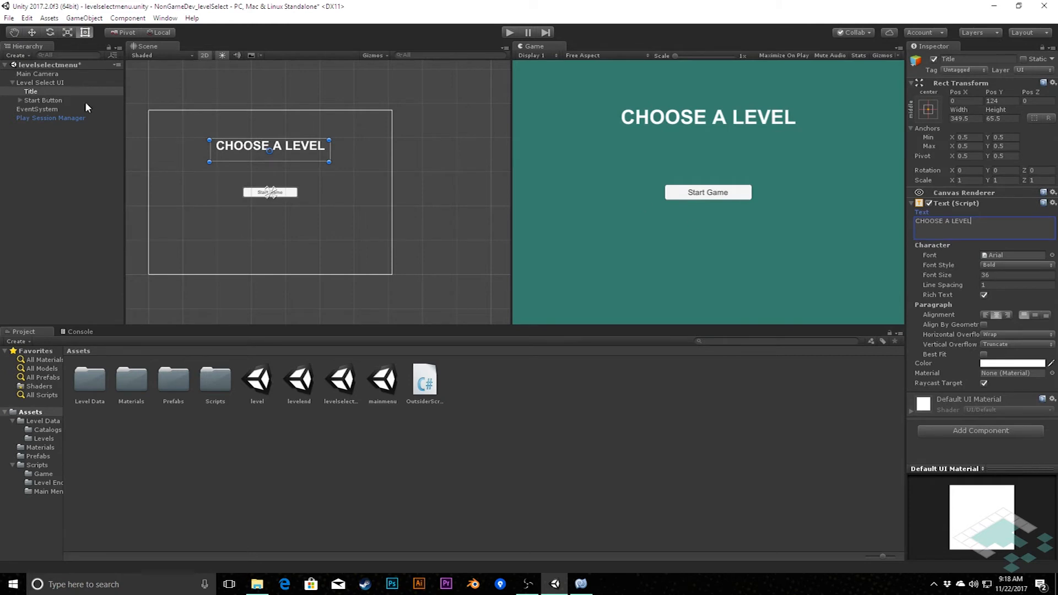
Rename Start Button to Back Button and change its label to 'Back'.
{"action": "left_click", "coordinate": [43, 100]}
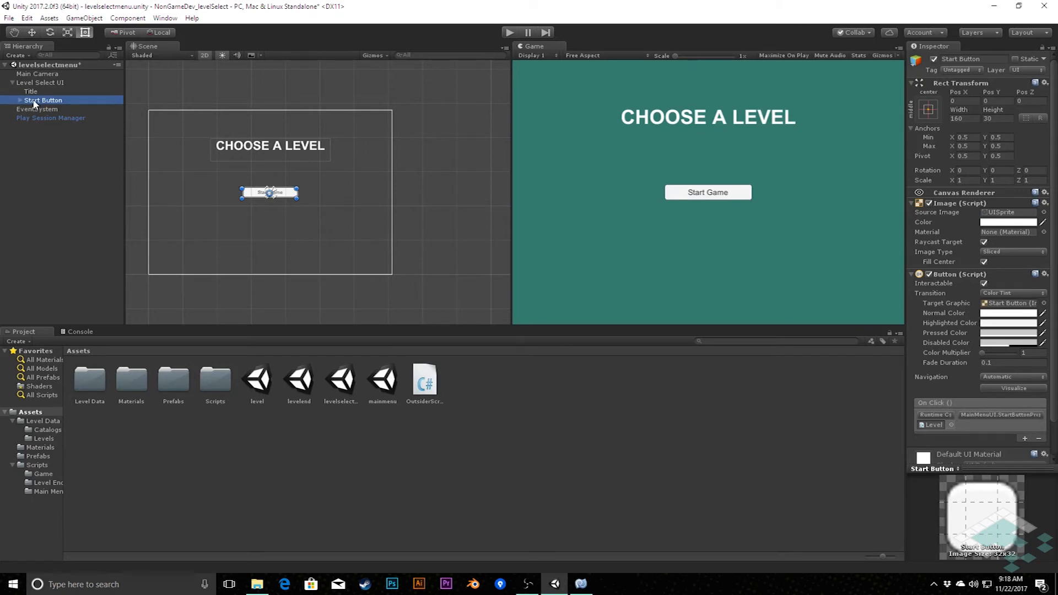
{"action": "left_click", "coordinate": [43, 100]}
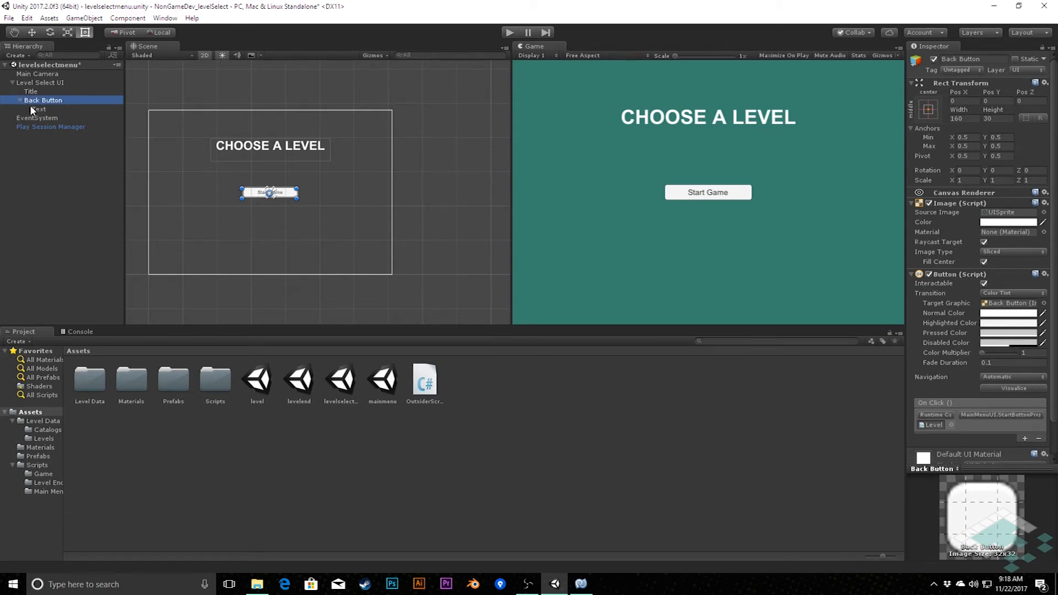
{"action": "left_click", "coordinate": [38, 109]}
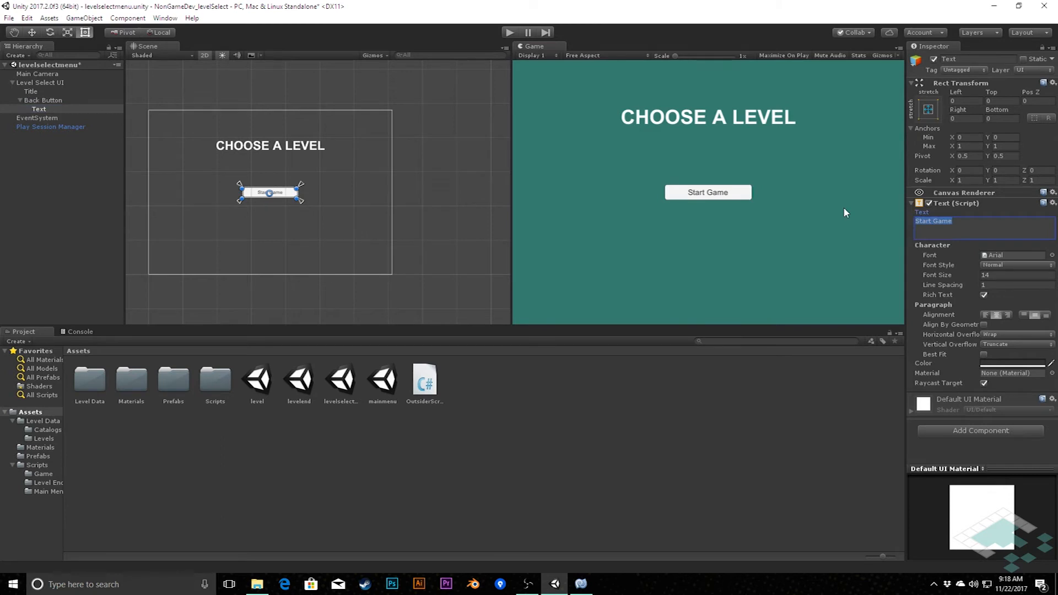
{"action": "type", "text": "B"}
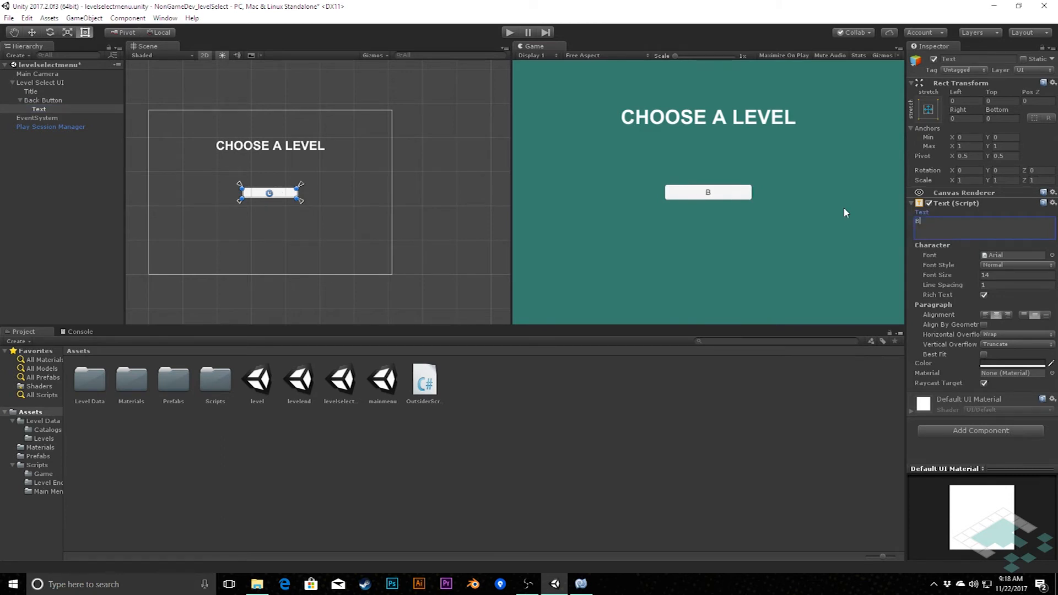
{"action": "type", "text": "ack"}
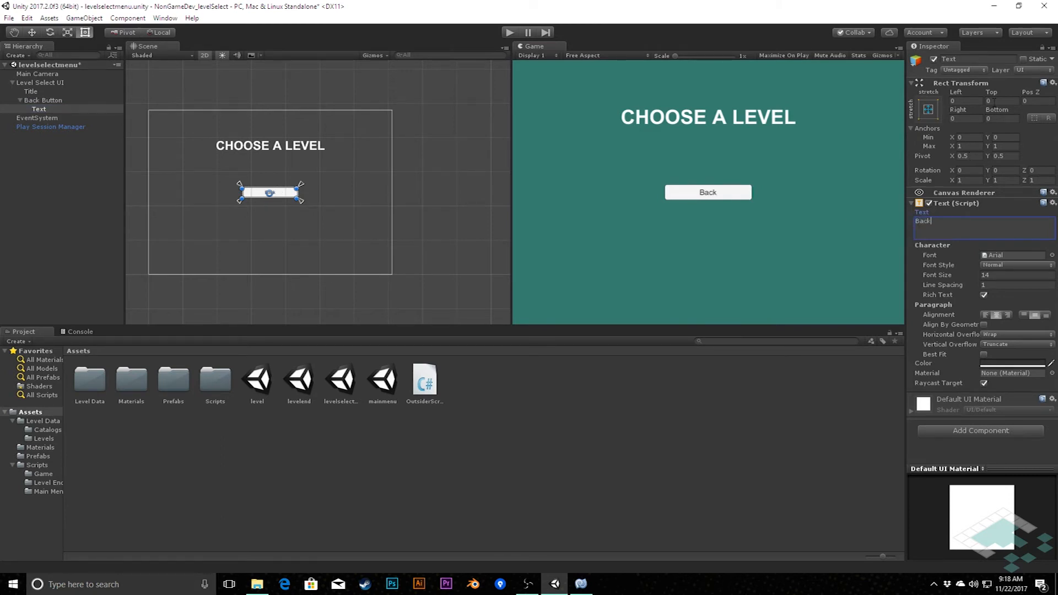
{"action": "mouse_move", "coordinate": [988, 109]}
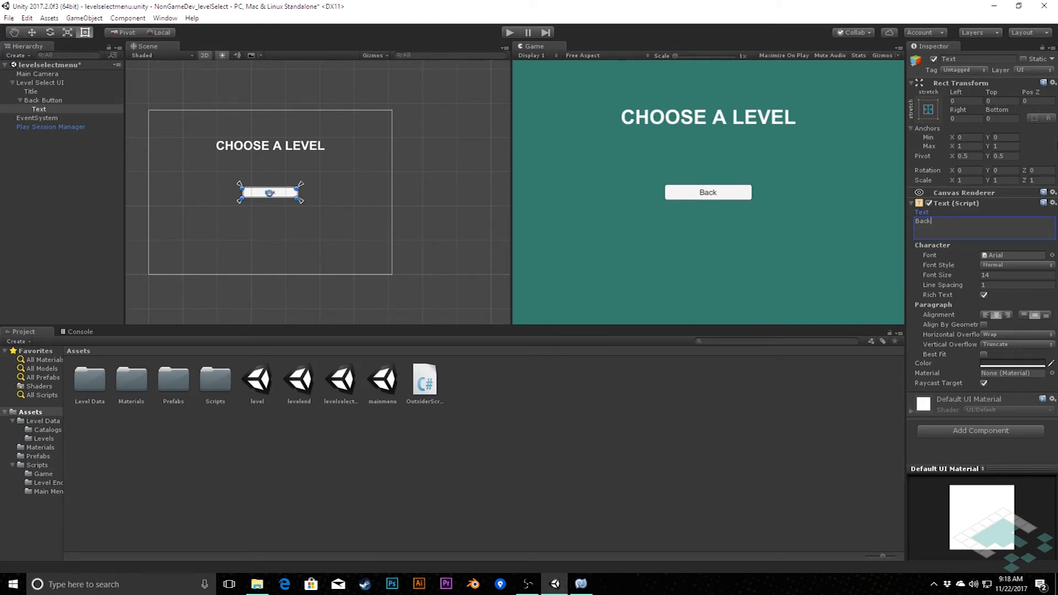
{"action": "left_click", "coordinate": [43, 100]}
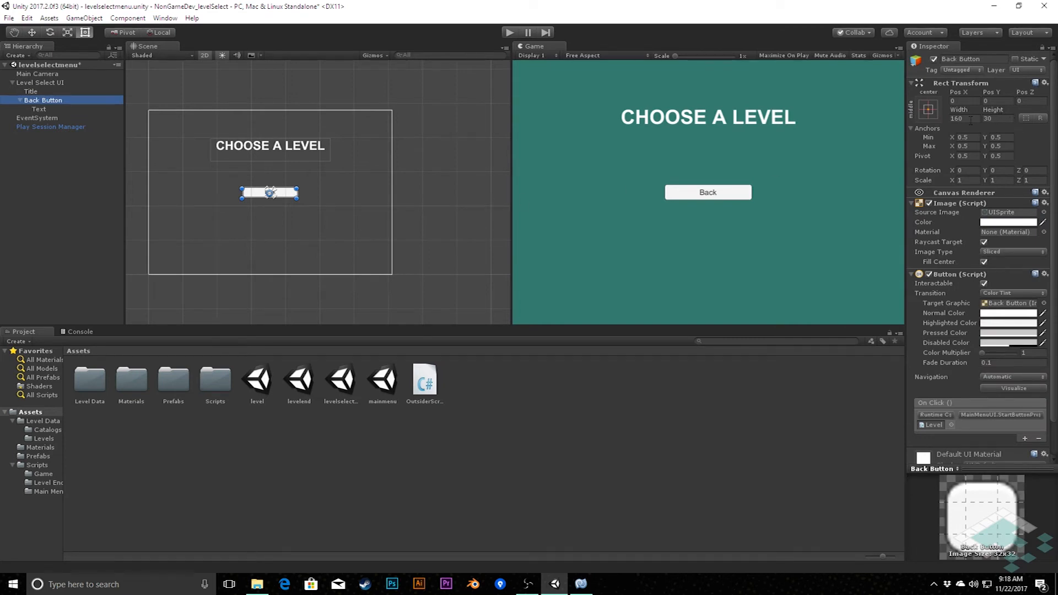
Set the Back Button's Rect Transform Pos Y to -180.
{"action": "left_click", "coordinate": [1004, 101]}
{"action": "type", "text": "-200"}
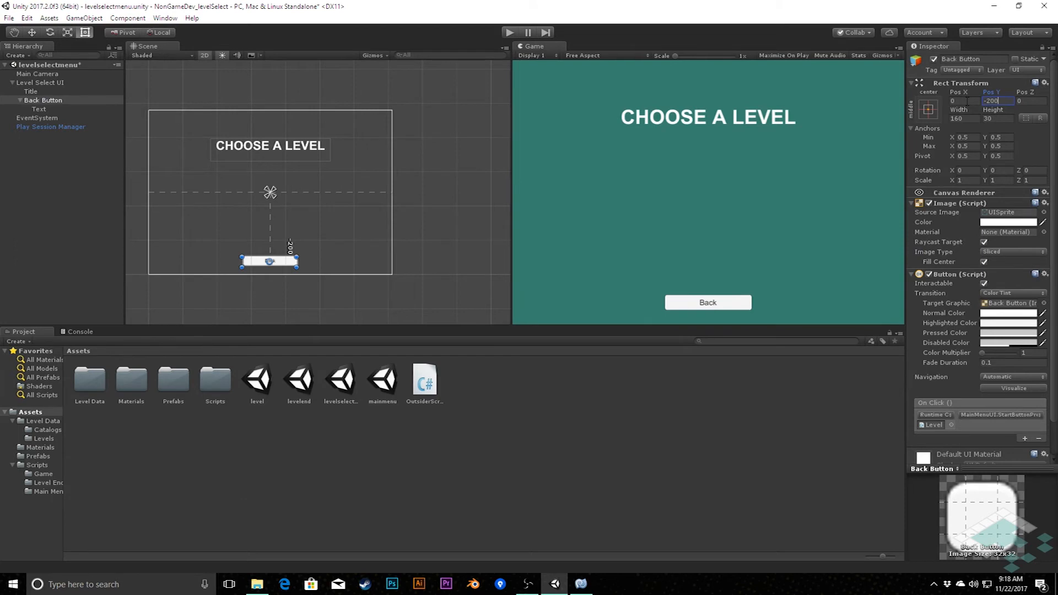
{"action": "type", "text": "-180"}
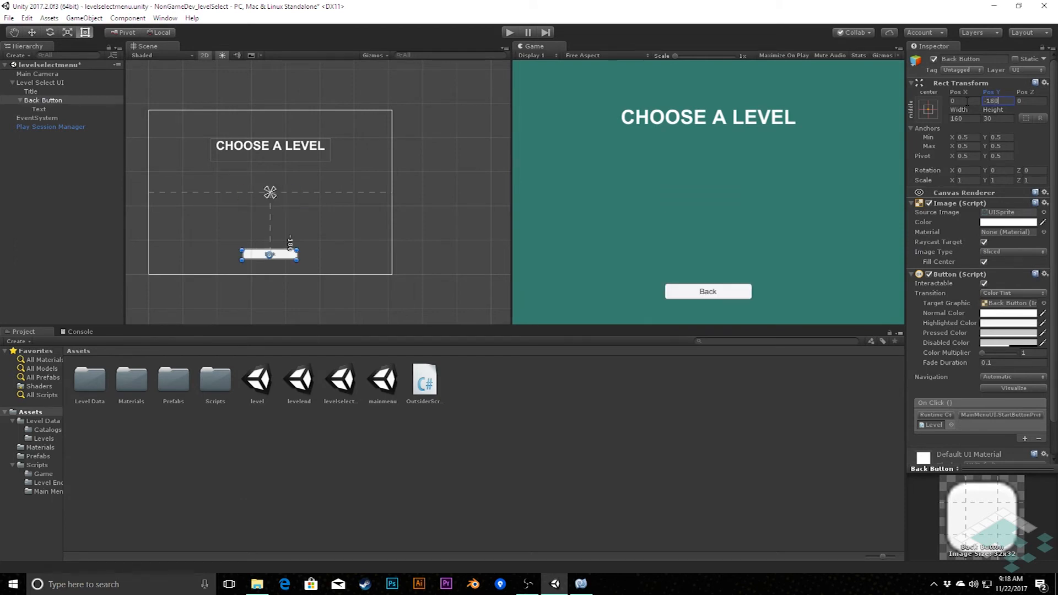
{"action": "mouse_move", "coordinate": [694, 313]}
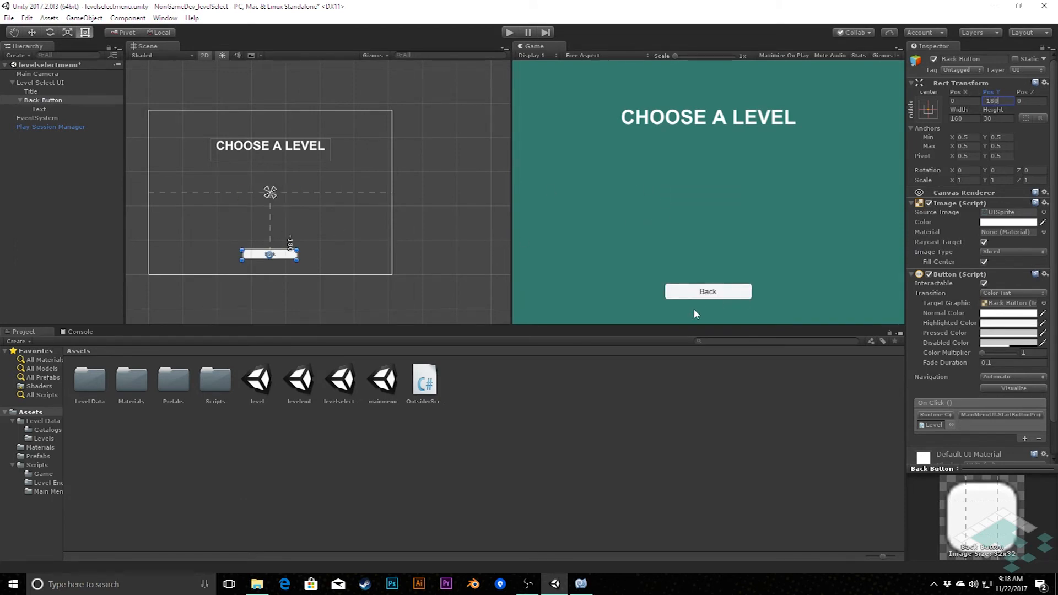
{"action": "mouse_move", "coordinate": [732, 297]}
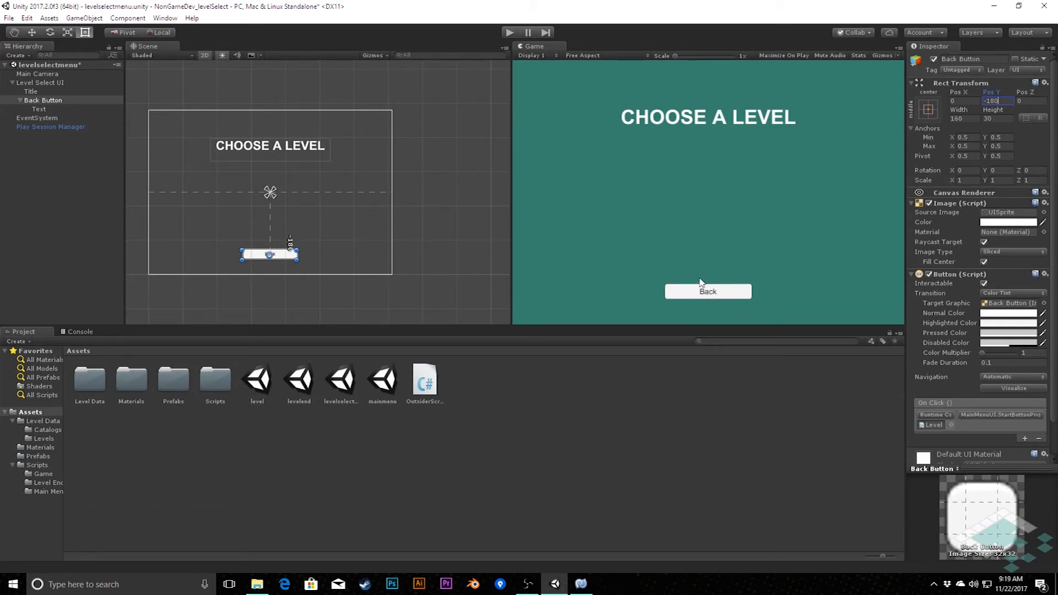
{"action": "mouse_move", "coordinate": [61, 53]}
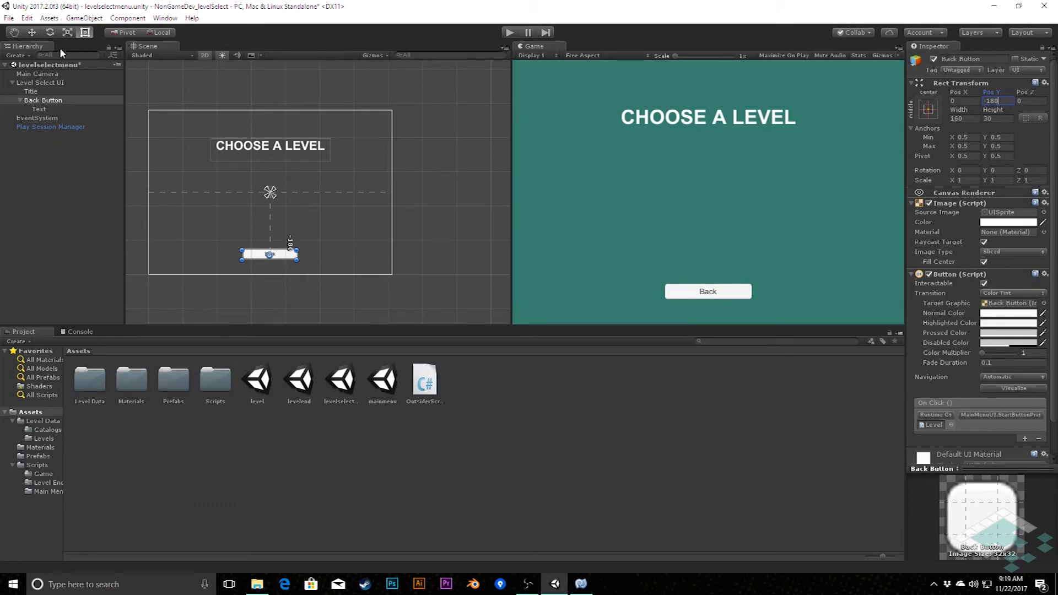
Remove the Main Menu UI (Script) component from the Level Select UI canvas.
{"action": "left_click", "coordinate": [39, 82]}
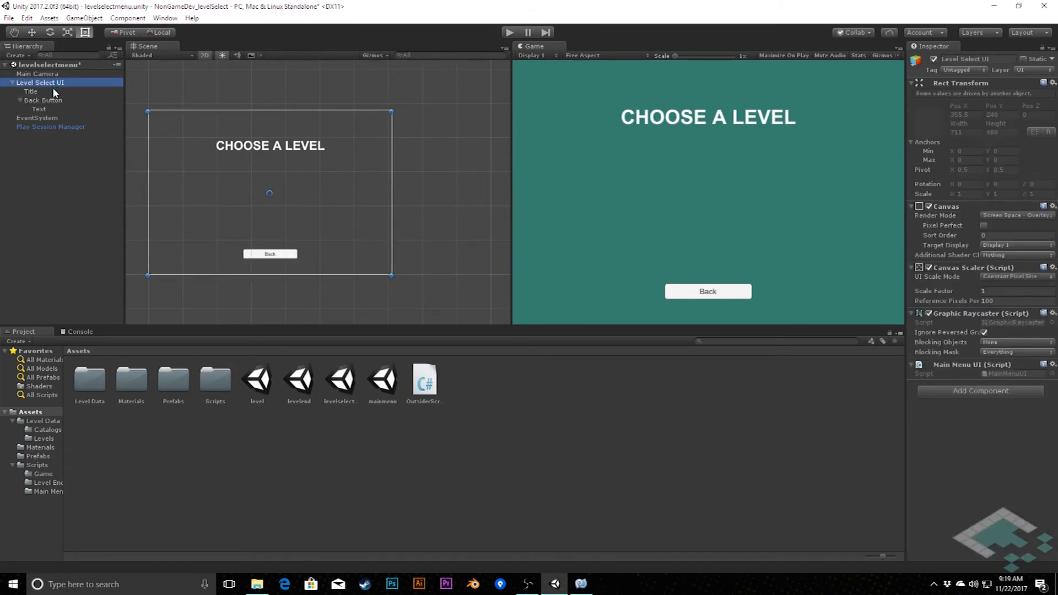
{"action": "mouse_move", "coordinate": [277, 171]}
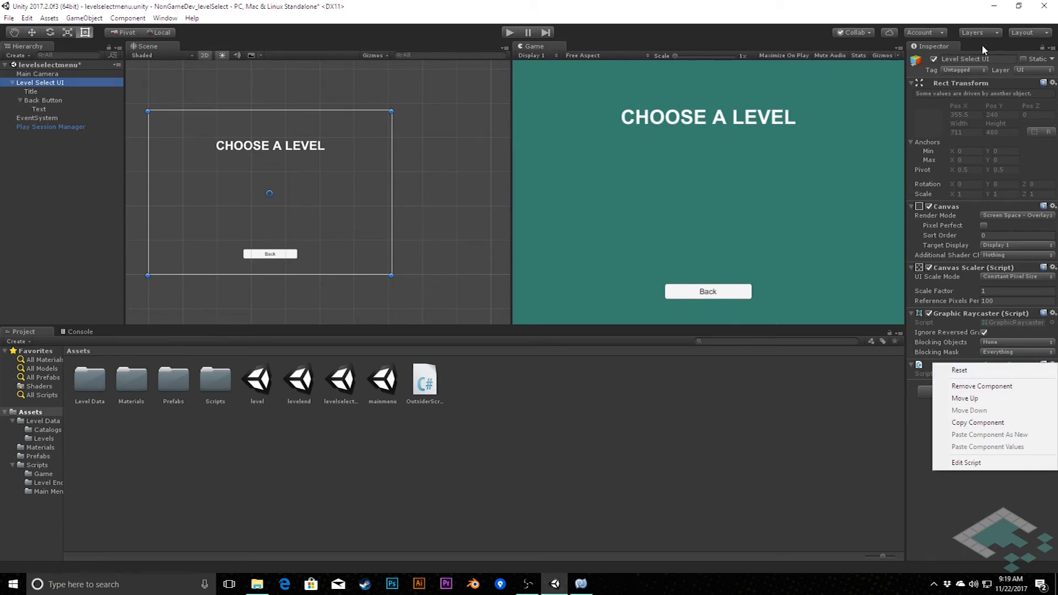
{"action": "left_click", "coordinate": [969, 355]}
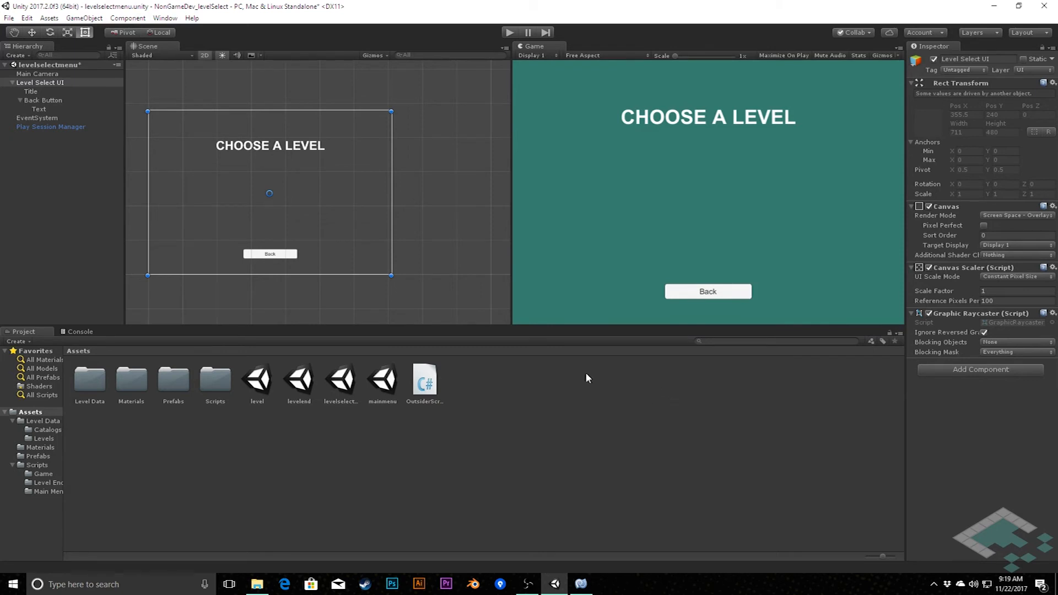
Create a 'Level Select Menu' folder inside the Scripts folder.
{"action": "double_click", "coordinate": [214, 383]}
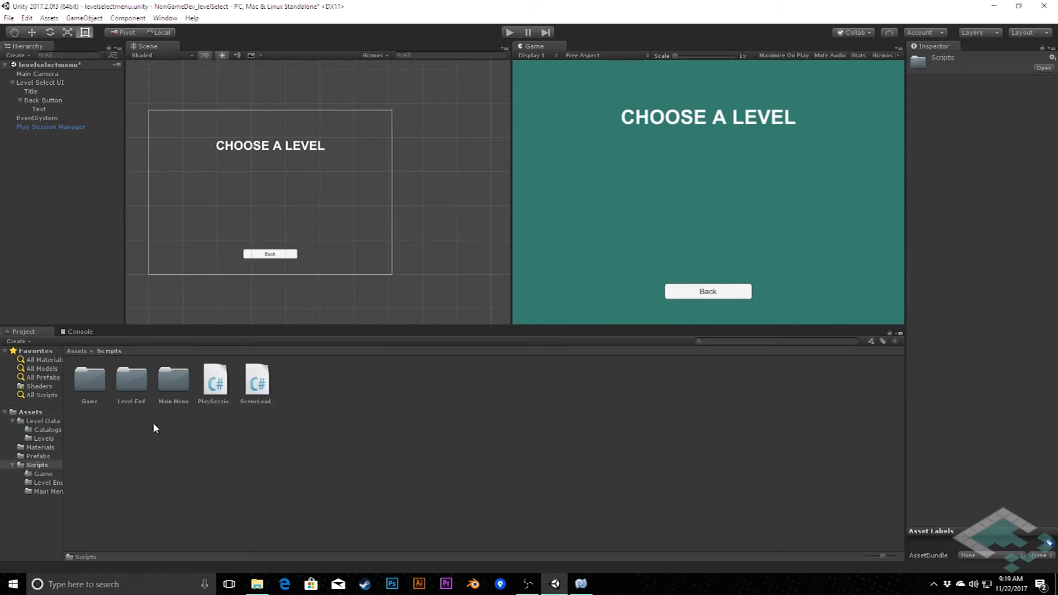
{"action": "right_click", "coordinate": [153, 427]}
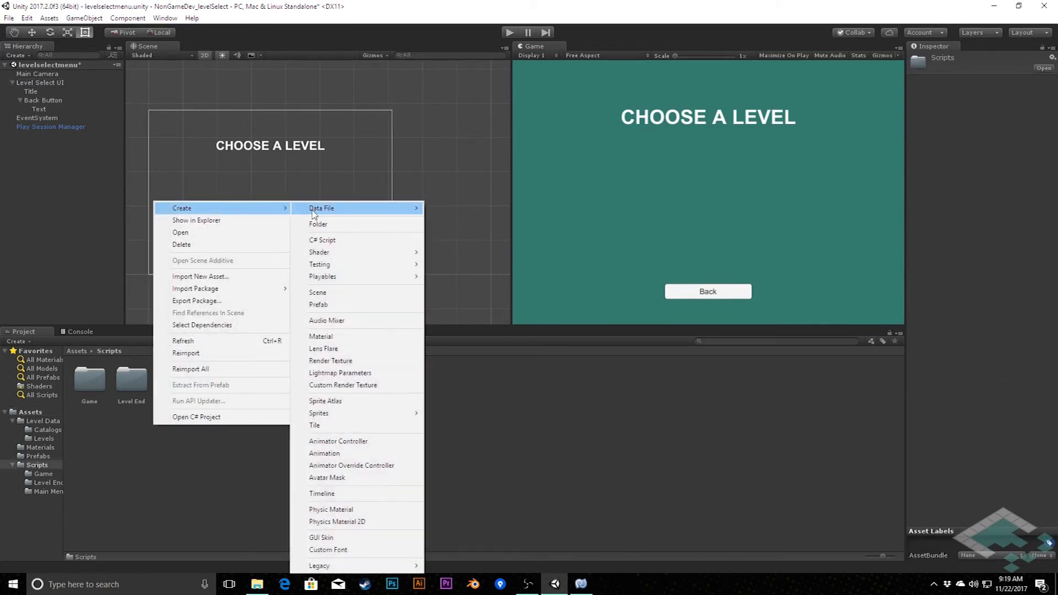
{"action": "left_click", "coordinate": [322, 239]}
{"action": "type", "text": "Level Select"}
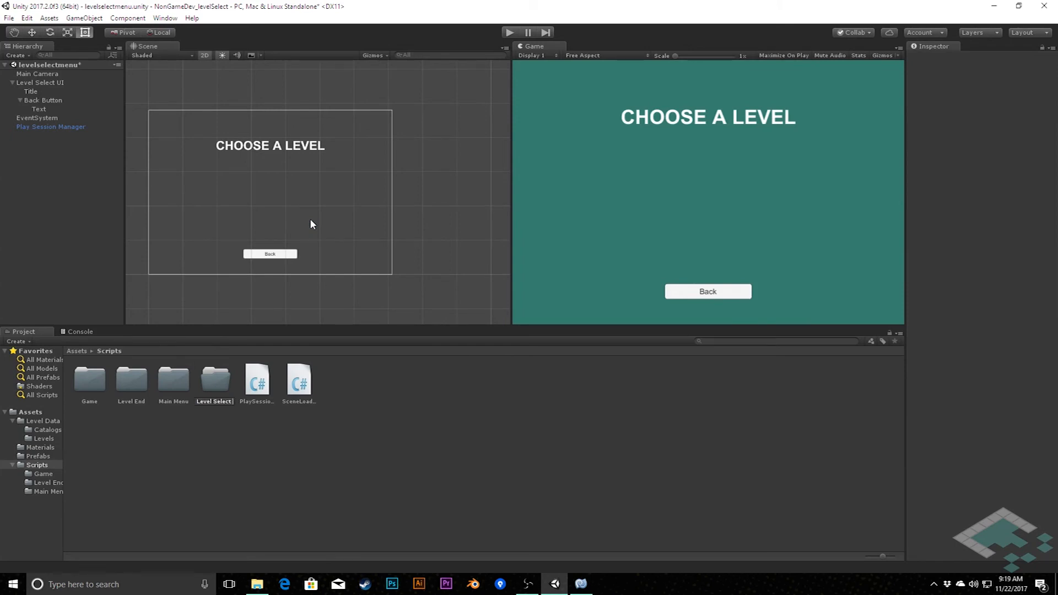
Add a LevelSelectUI C# script to that folder and attach it to Level Select UI.
{"action": "left_click", "coordinate": [172, 378]}
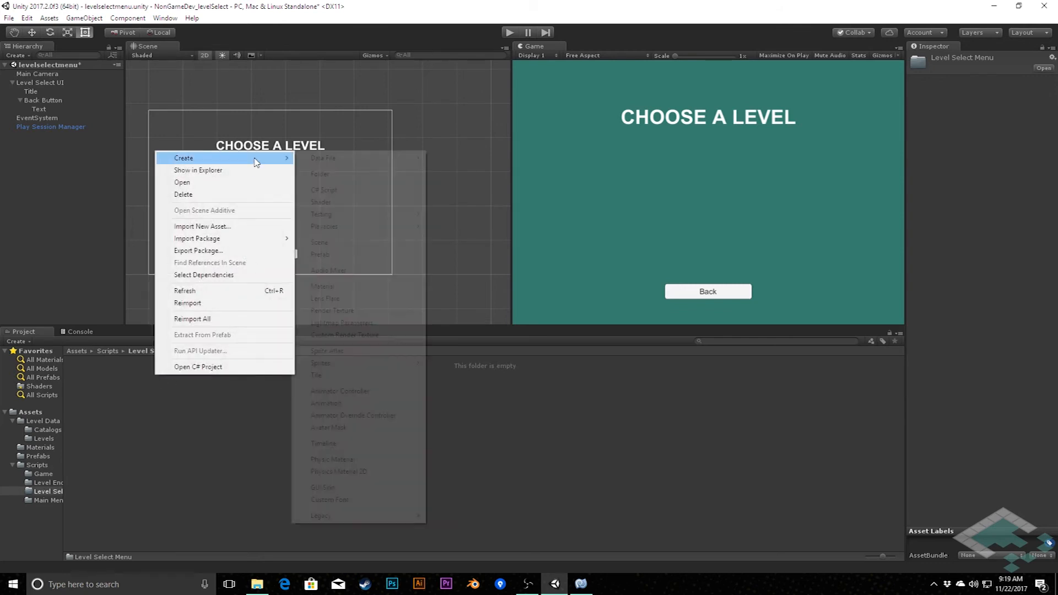
{"action": "left_click", "coordinate": [324, 189]}
{"action": "type", "text": "LevelSelect"}
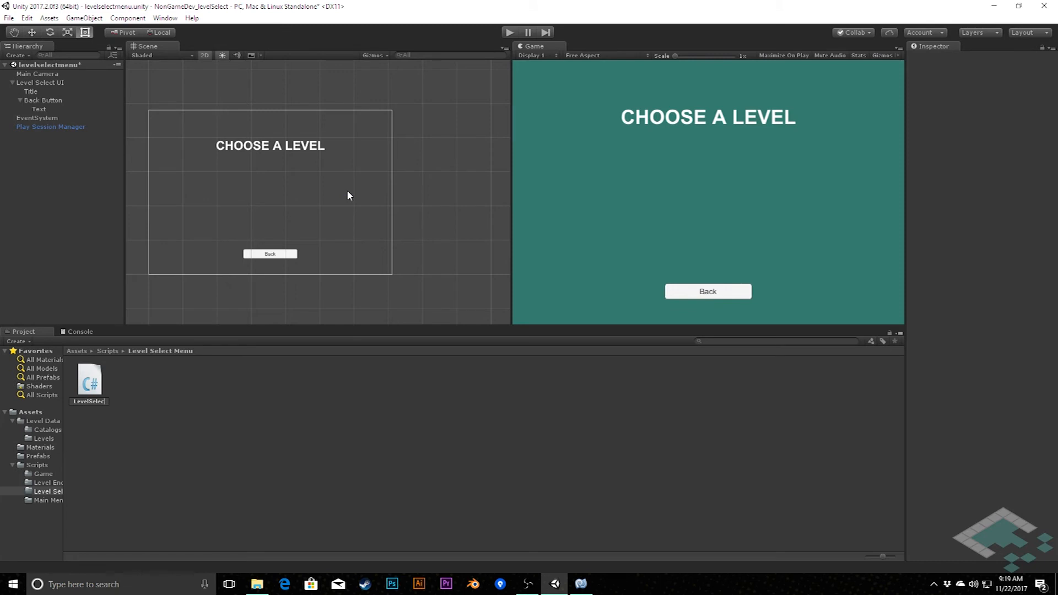
{"action": "left_click", "coordinate": [88, 378]}
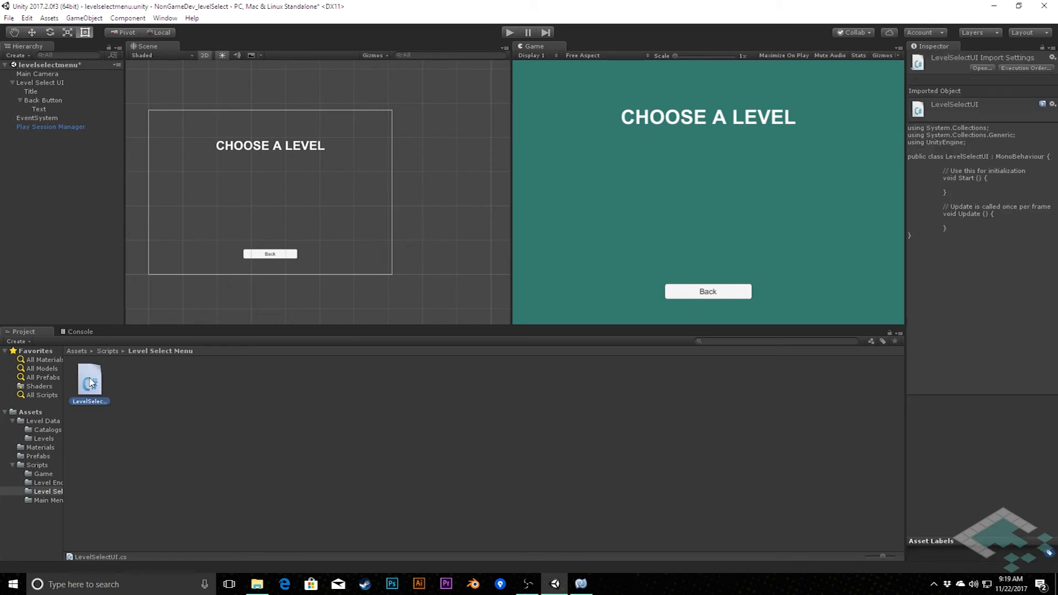
{"action": "left_click", "coordinate": [39, 82]}
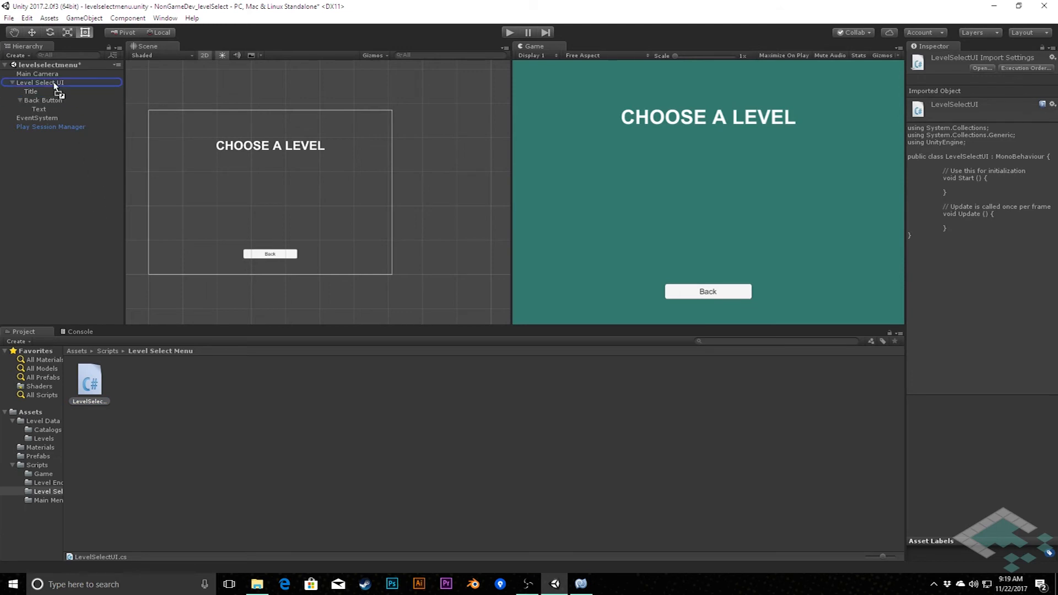
{"action": "left_click", "coordinate": [40, 82]}
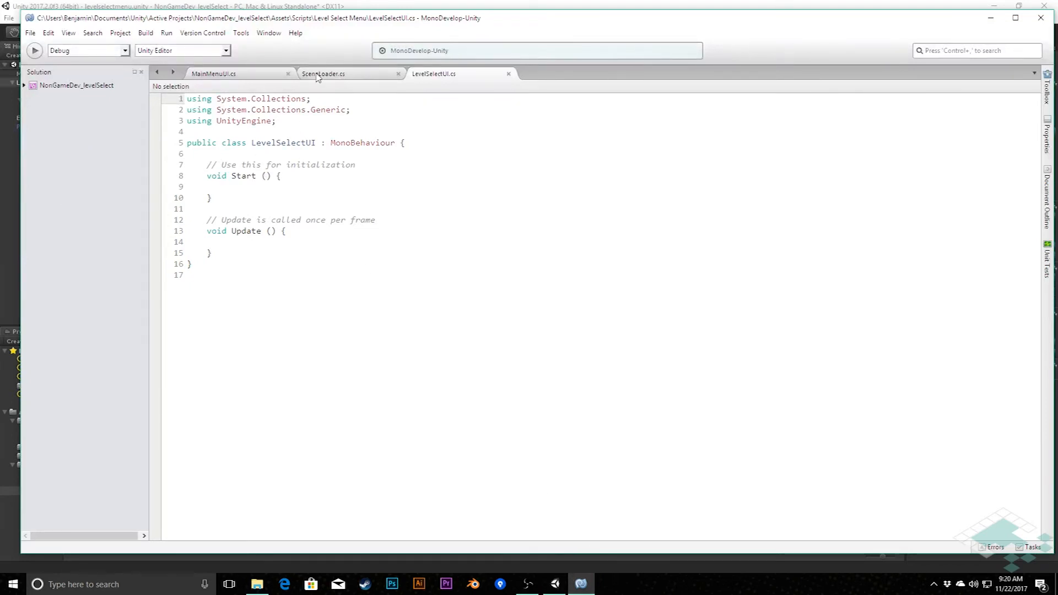
Replace LevelSelectUI's Start and Update with MainMenuUI's method, renamed BackButtonPressed to load MenuMain.
{"action": "left_click", "coordinate": [213, 73]}
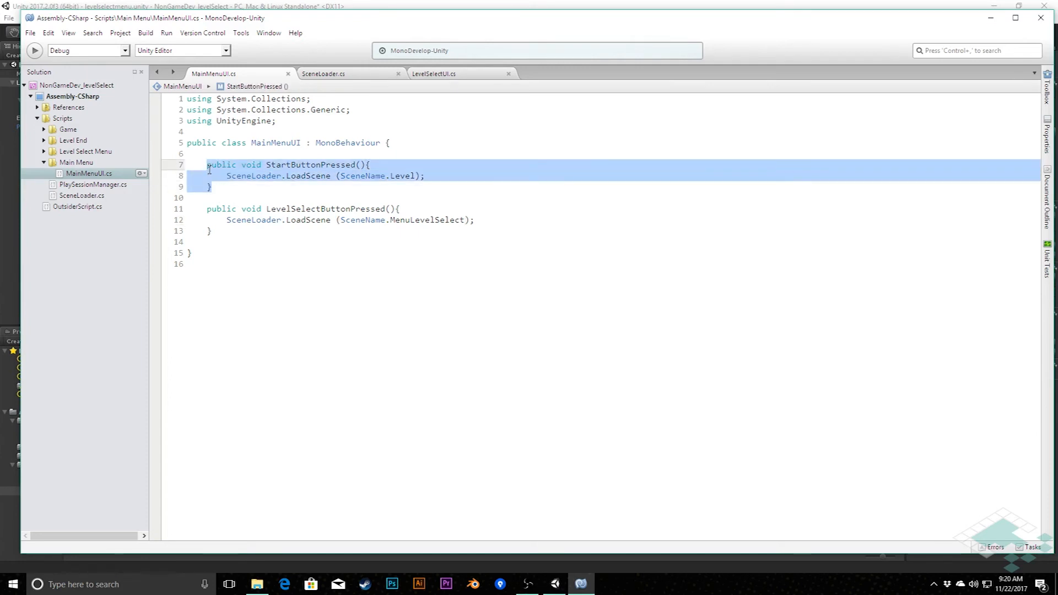
{"action": "mouse_move", "coordinate": [435, 72]}
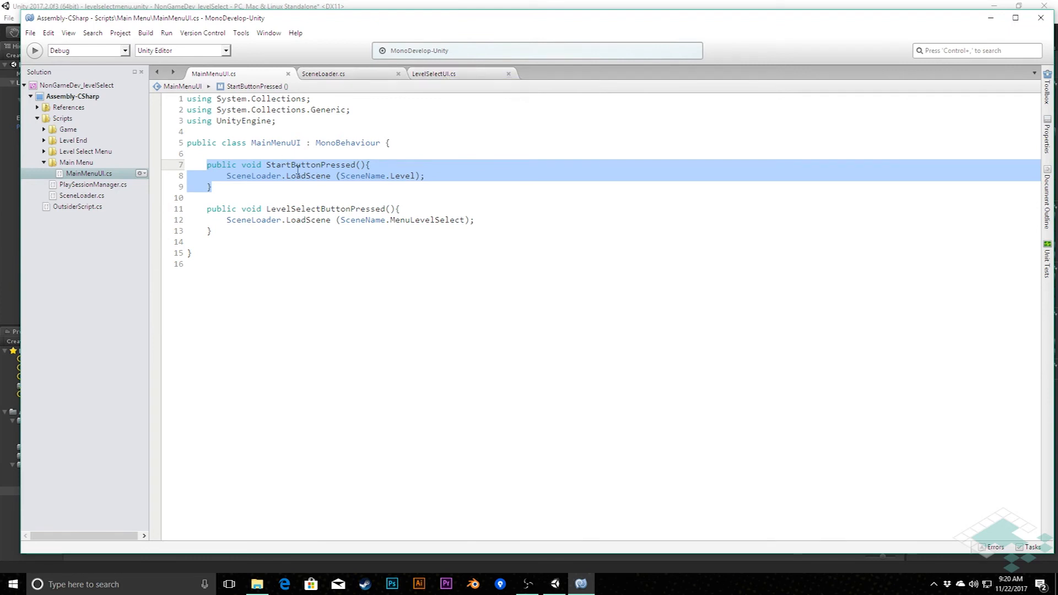
{"action": "left_click", "coordinate": [434, 73]}
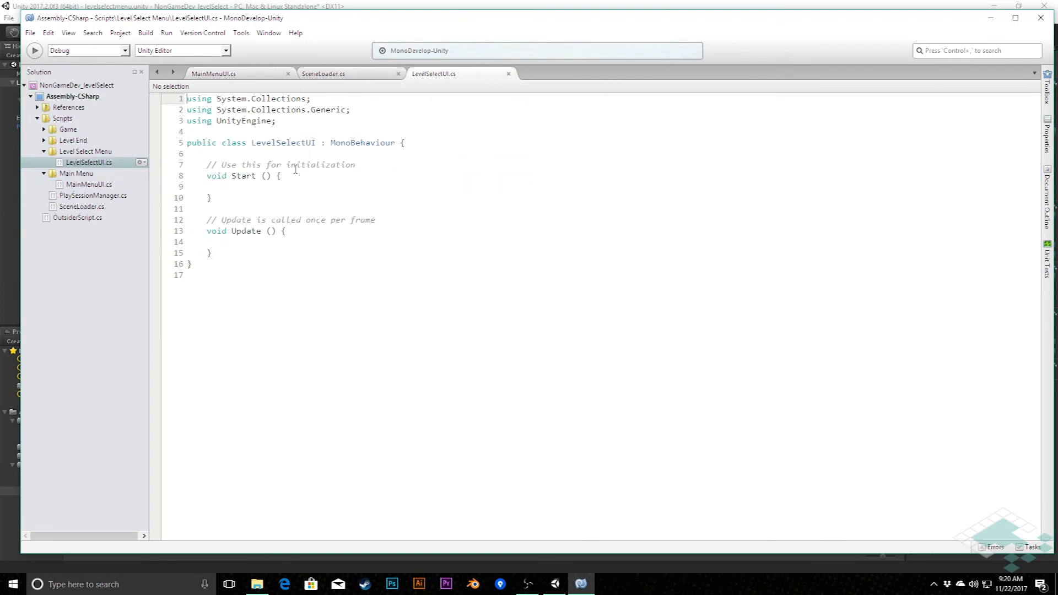
{"action": "left_click_drag", "start_coordinate": [205, 164], "coordinate": [211, 253]}
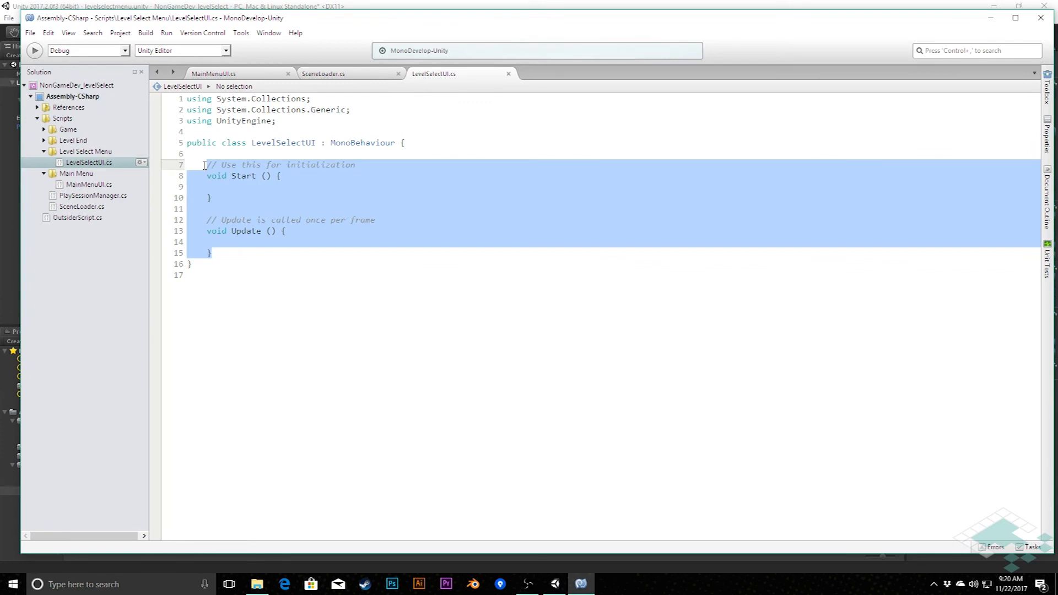
{"action": "type", "text": "public void StartButtonPressed(){"}
{"action": "type", "text": "SceneLoader.LoadScene (SceneName.Level);"}
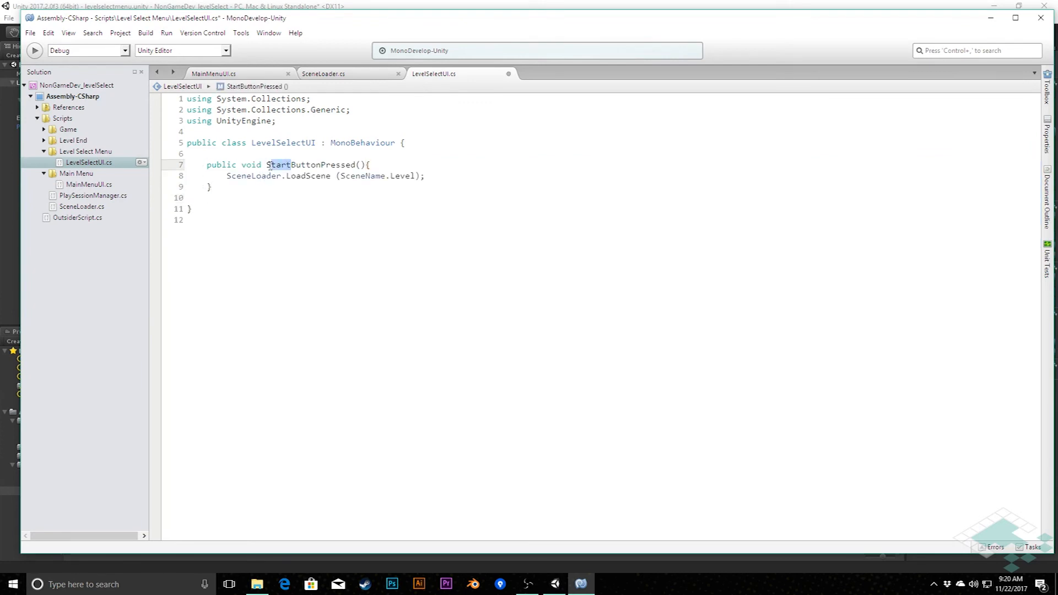
{"action": "type", "text": "Back"}
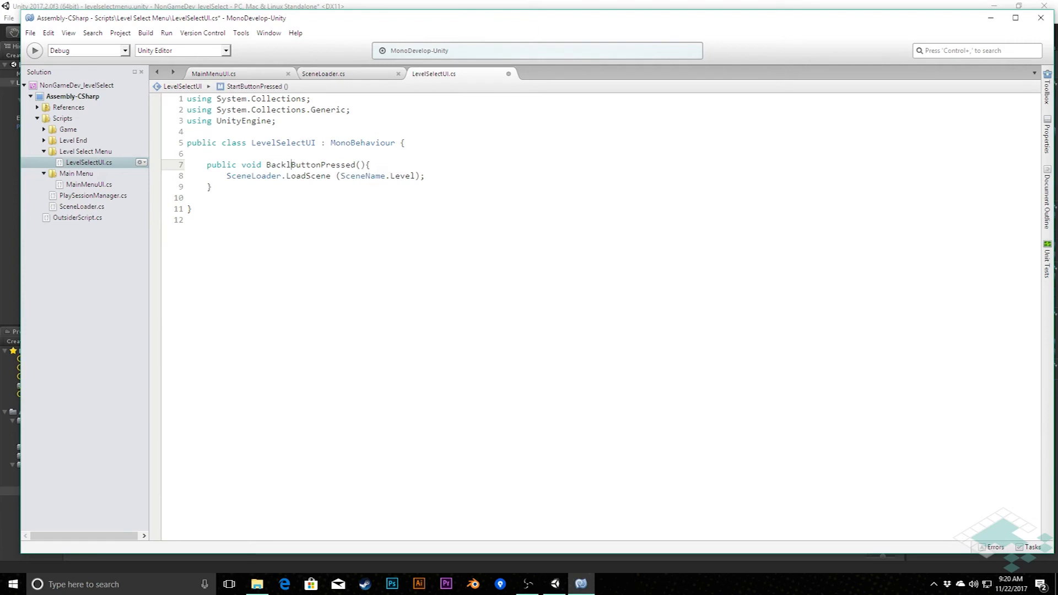
{"action": "key", "text": "Backspace"}
{"action": "type", "text": "MenuMain"}
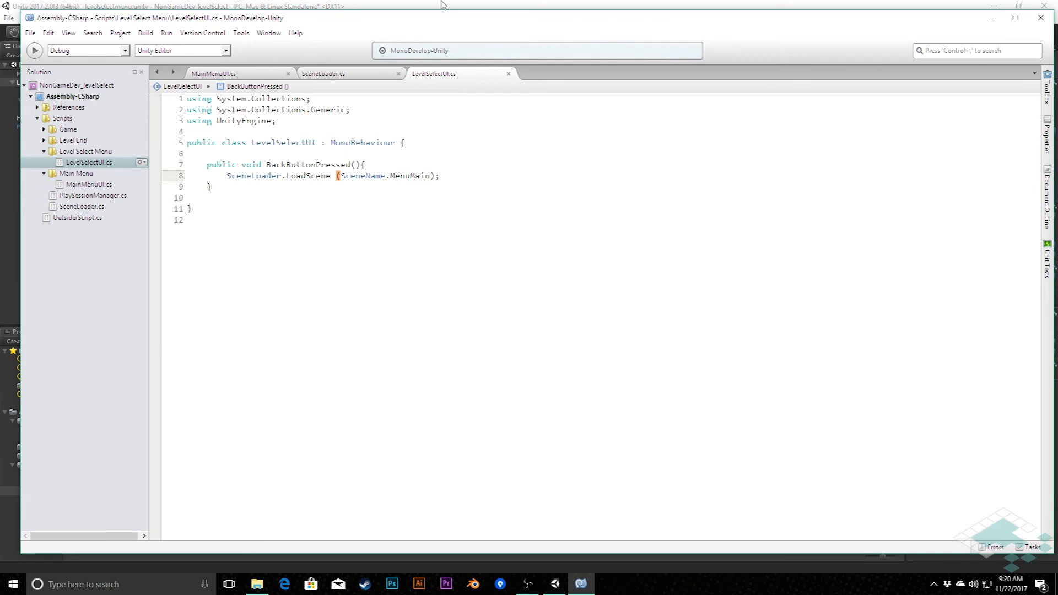
Assign Level Select UI as the Back Button's On Click receiver for LevelSelectUI.BackButtonPressed.
{"action": "left_click", "coordinate": [553, 584]}
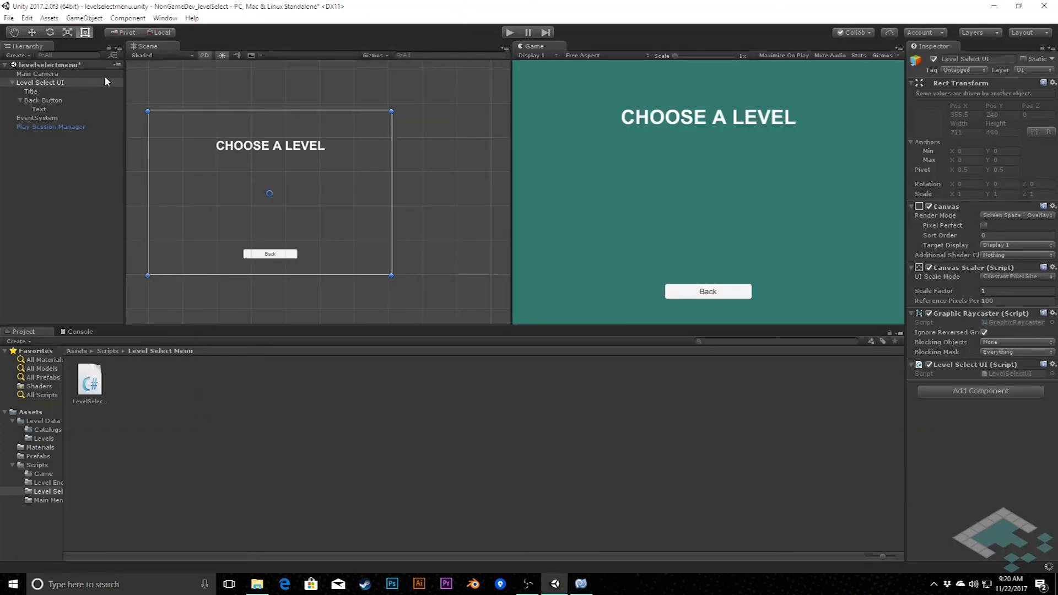
{"action": "left_click", "coordinate": [43, 100]}
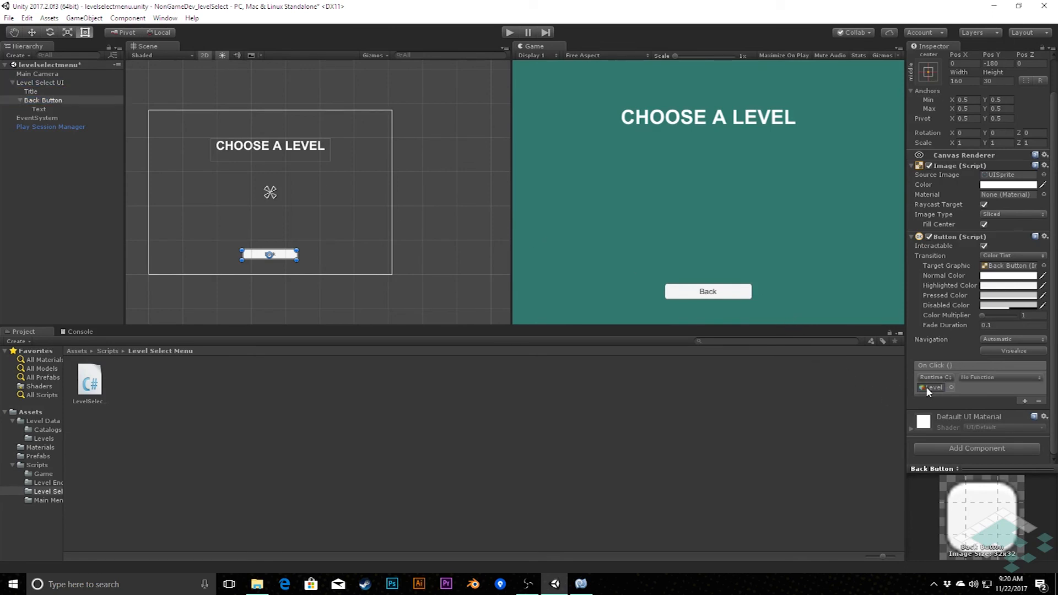
{"action": "left_click", "coordinate": [1004, 376]}
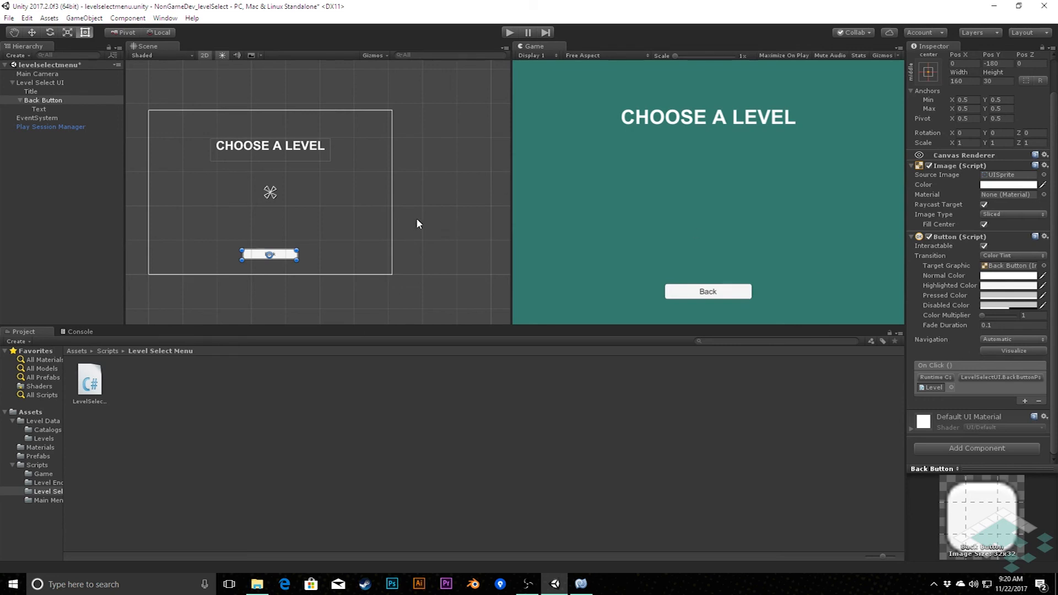
{"action": "mouse_move", "coordinate": [289, 261]}
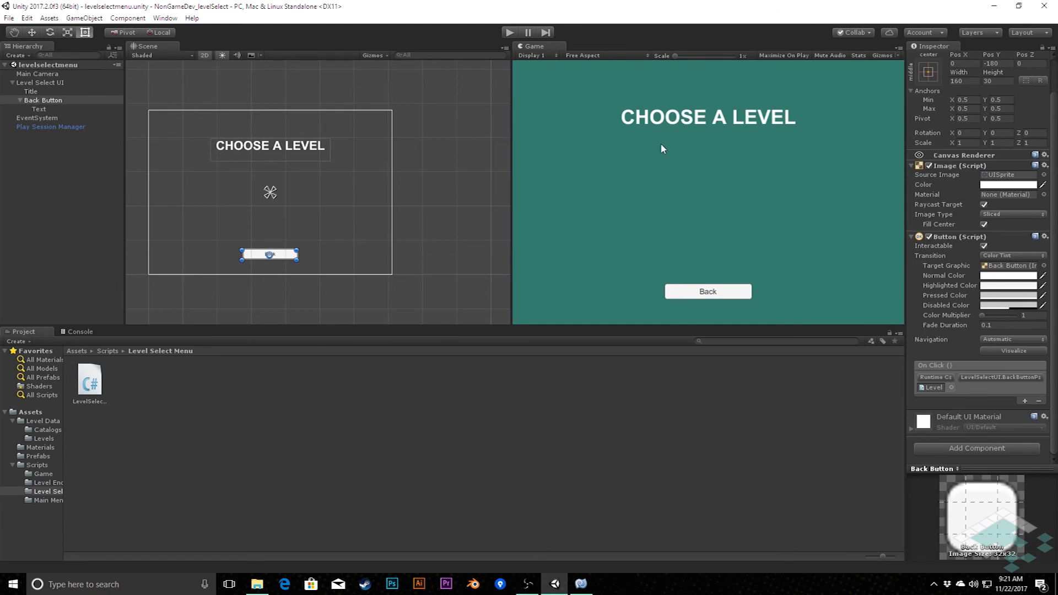
{"action": "mouse_move", "coordinate": [490, 32]}
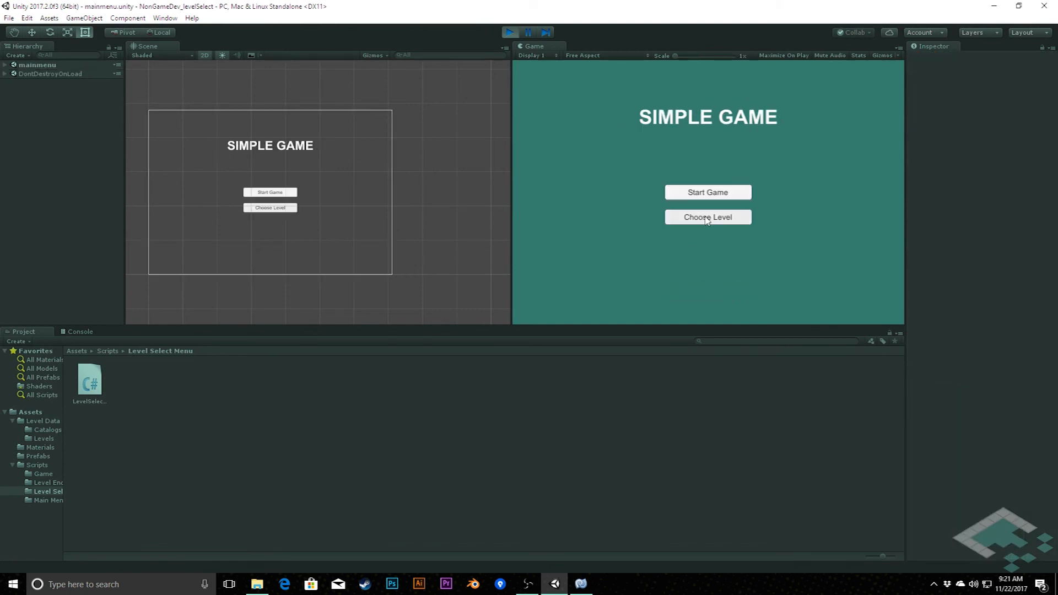
In Play mode, choose Choose Level on the main menu to reach CHOOSE A LEVEL.
{"action": "left_click", "coordinate": [706, 217]}
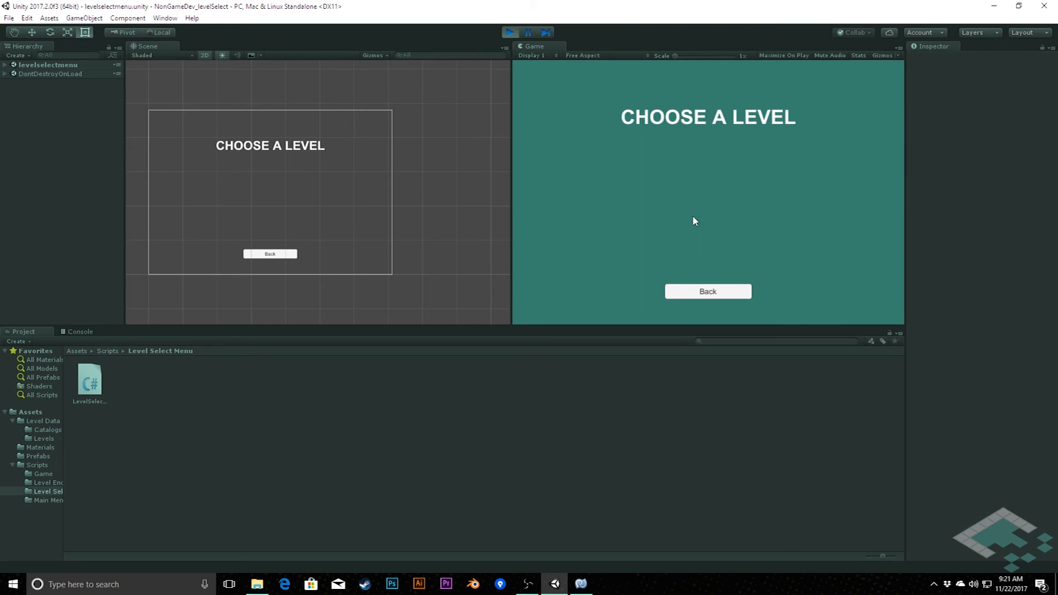
{"action": "mouse_move", "coordinate": [635, 154]}
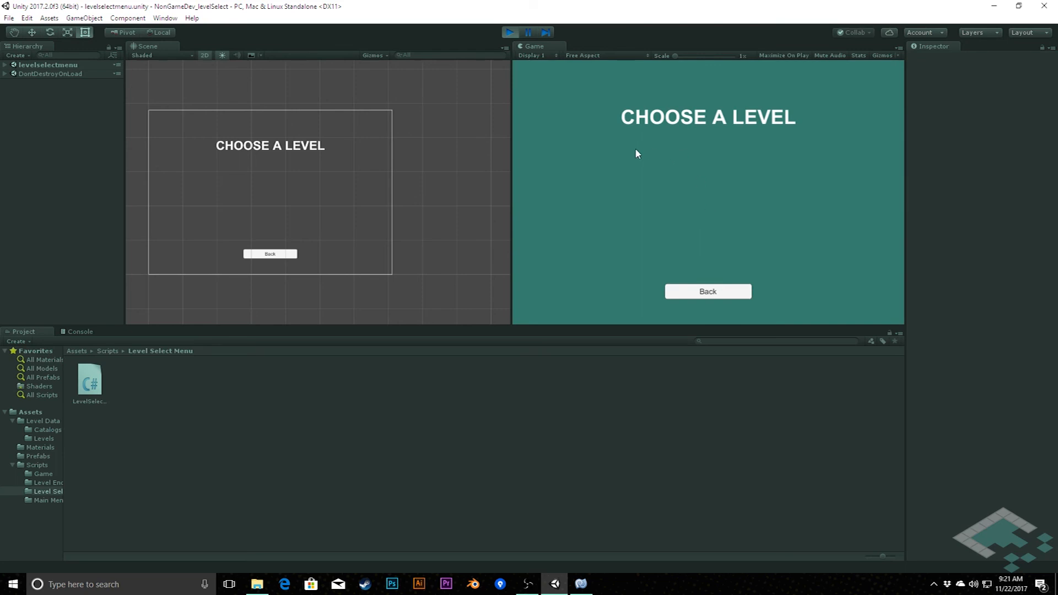
{"action": "mouse_move", "coordinate": [562, 144]}
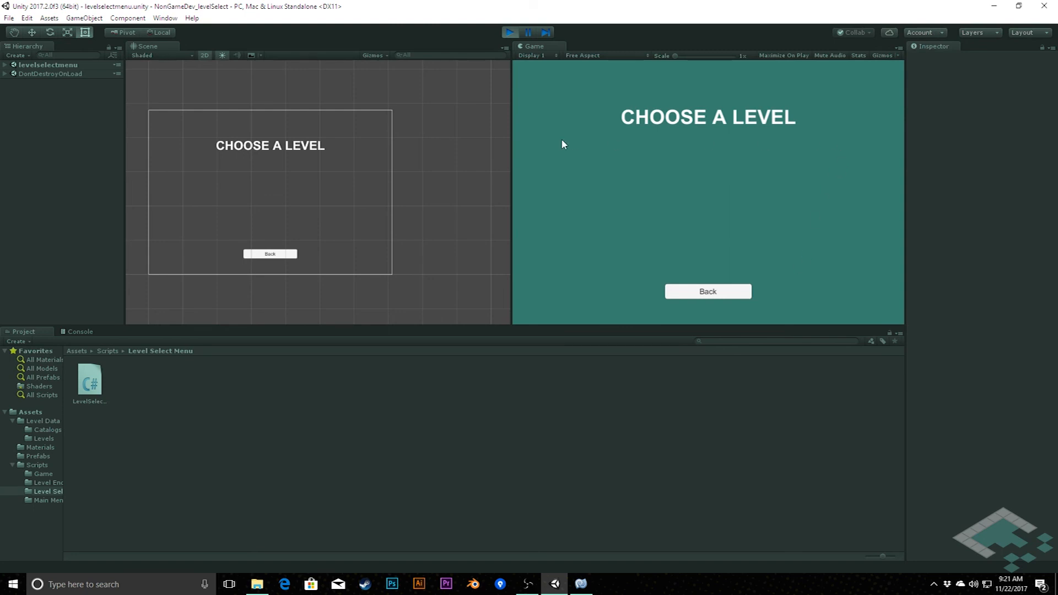
{"action": "mouse_move", "coordinate": [757, 223]}
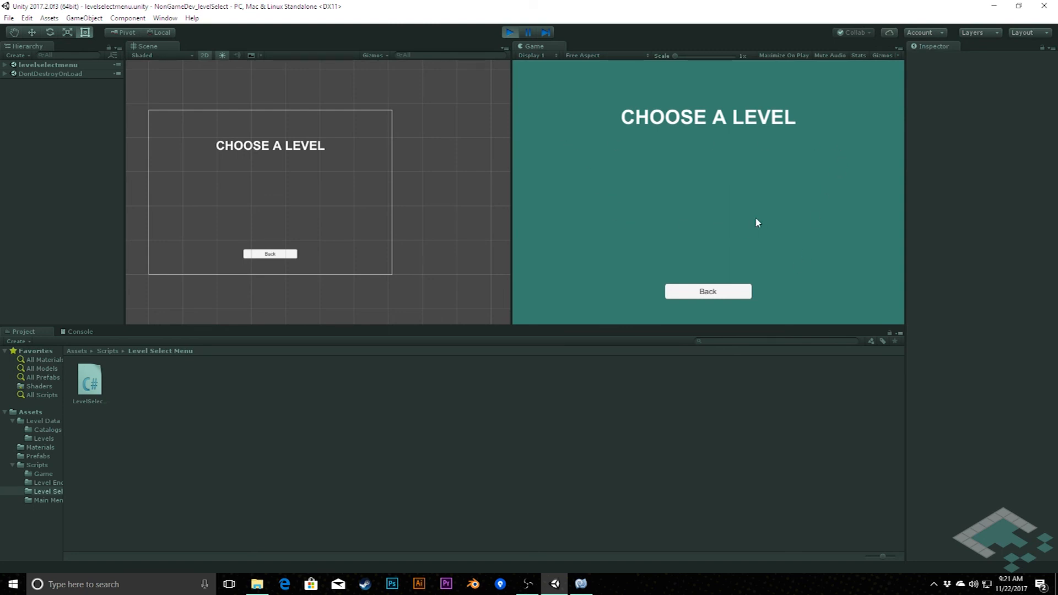